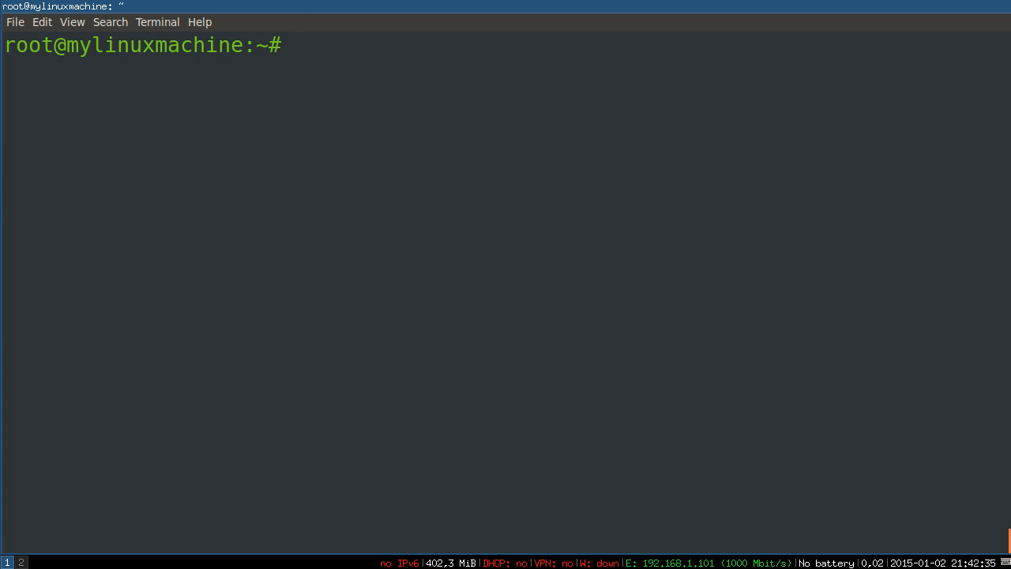
Step: Start installing the mysql-server package with apt-get at the root shell
{"action": "type", "text": "a"}
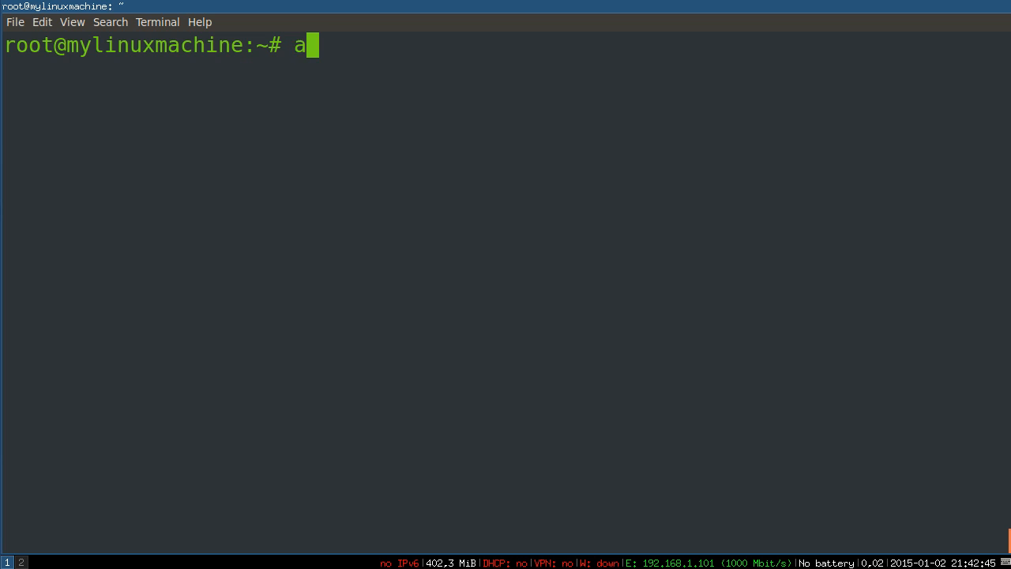
{"action": "type", "text": "pt-get"}
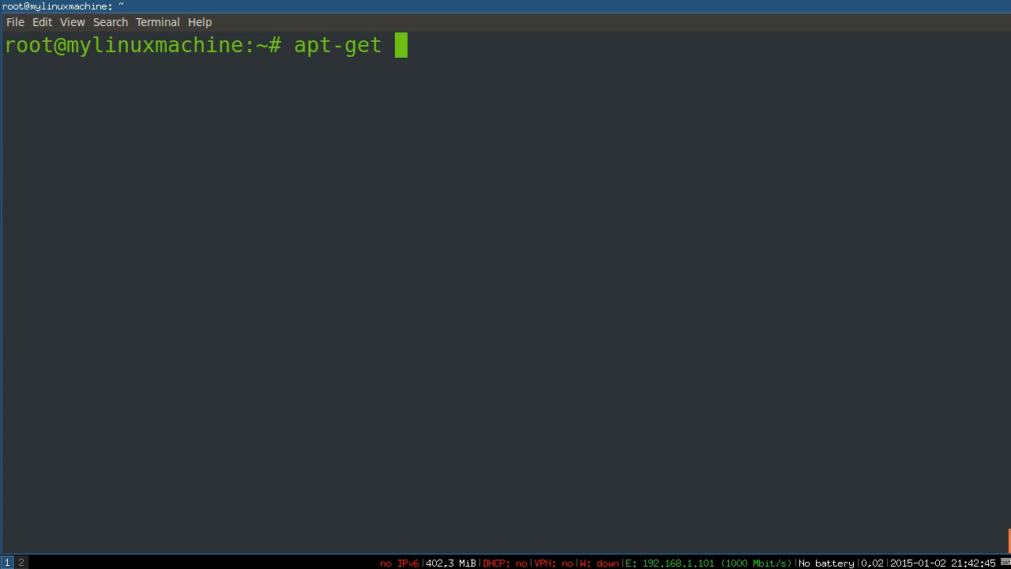
{"action": "type", "text": "install m"}
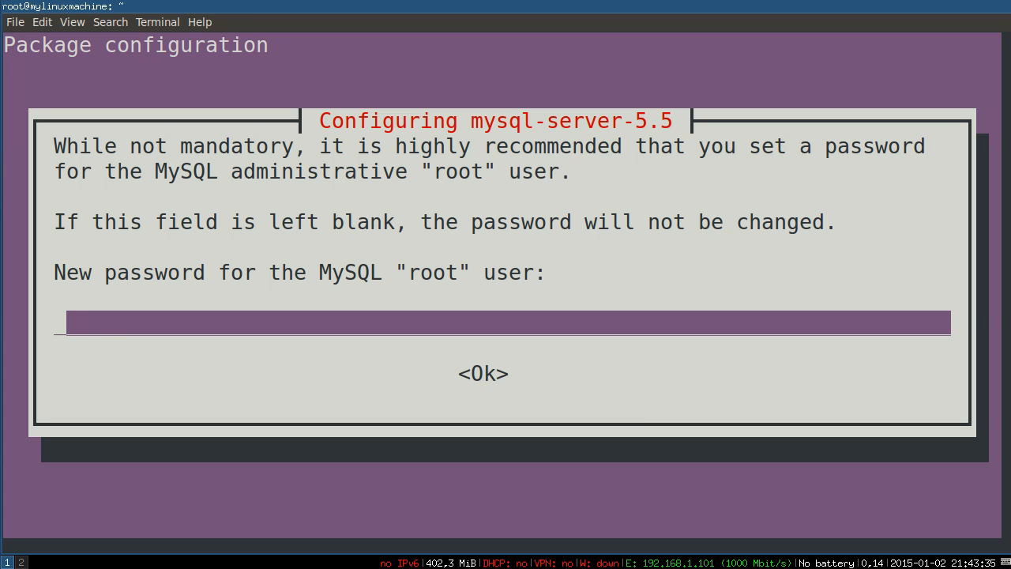
Step: Enter the MySQL root password and let the MySQL 5.5 installation finish
{"action": "type", "text": "****"}
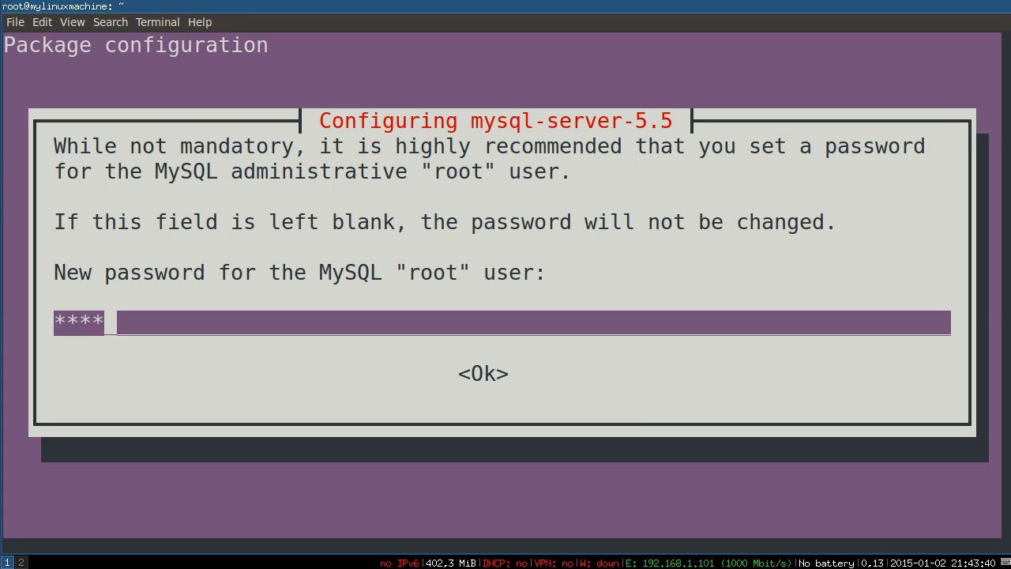
{"action": "key", "text": "Return"}
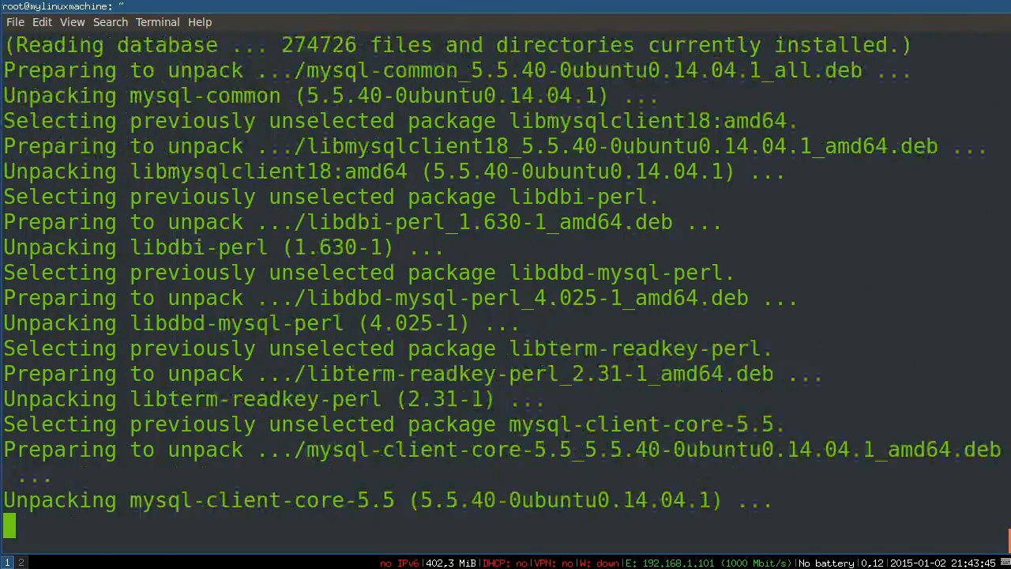
{"action": "scroll", "scroll_direction": "down", "scroll_amount": 3}
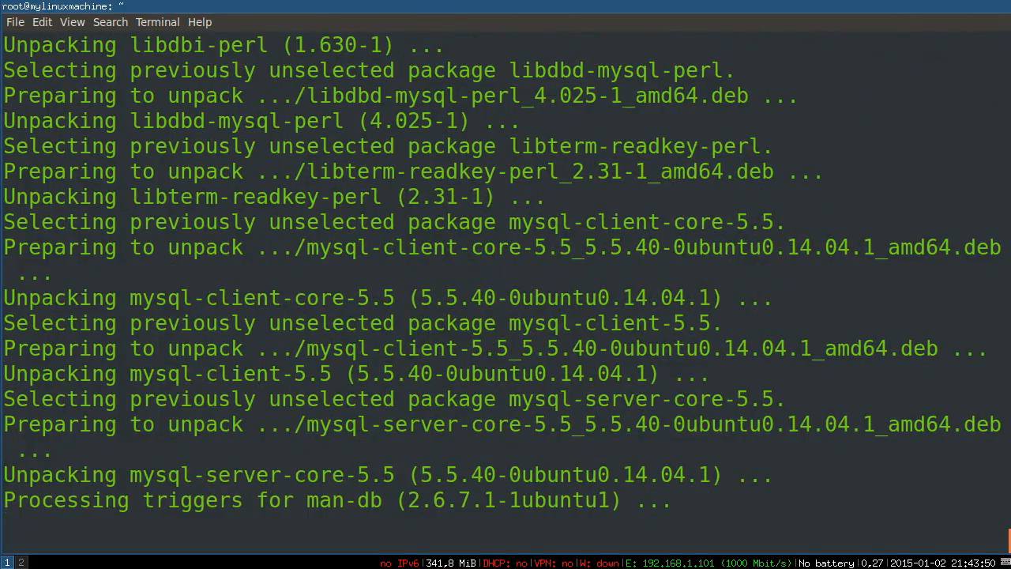
{"action": "scroll", "scroll_direction": "down", "scroll_amount": 3}
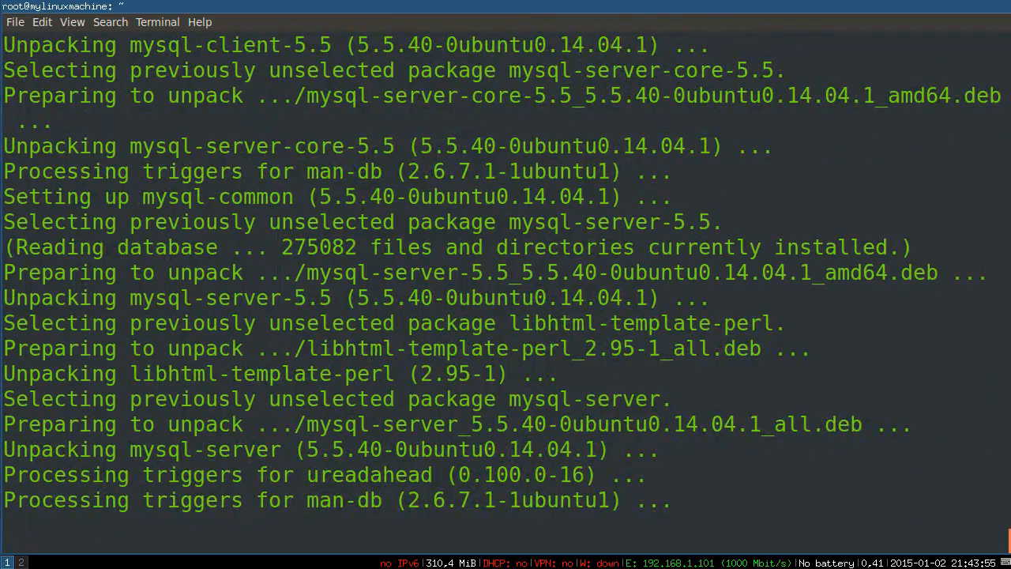
{"action": "scroll", "scroll_direction": "down", "scroll_amount": 3}
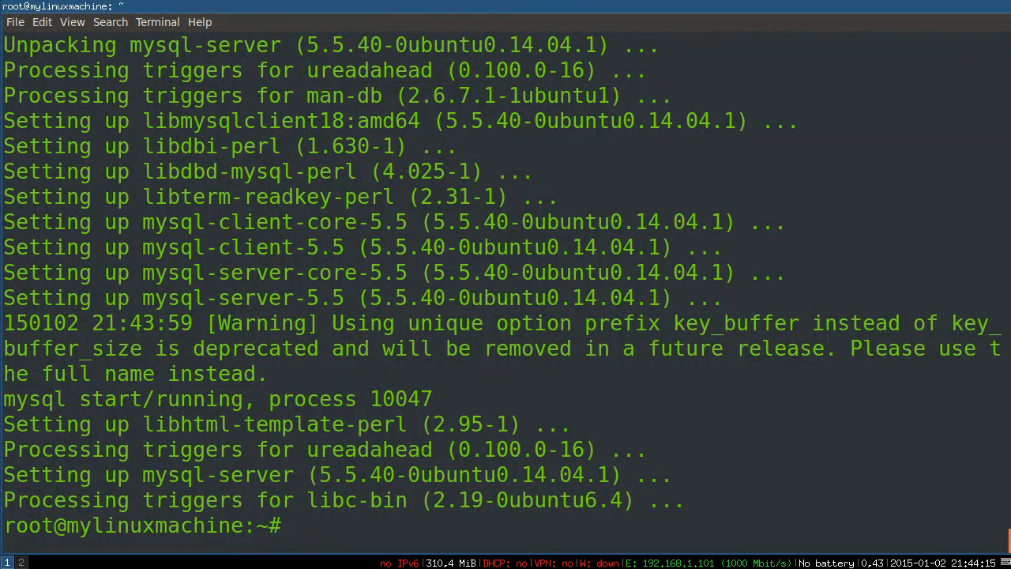
Step: Run mysql_install_db, then enter mysql_secure_installation at the prompt
{"action": "type", "text": "mysql"}
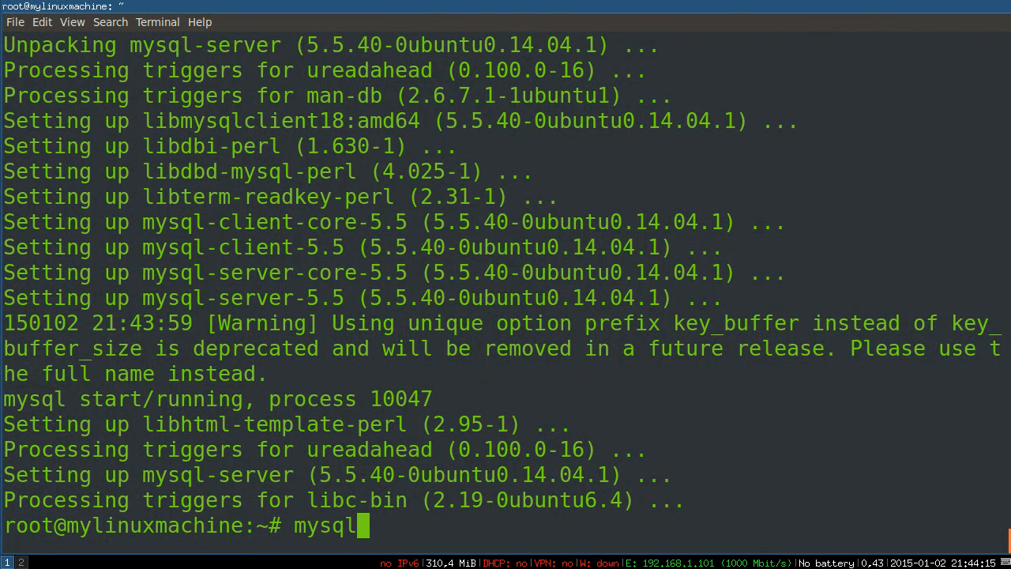
{"action": "type", "text": "_install"}
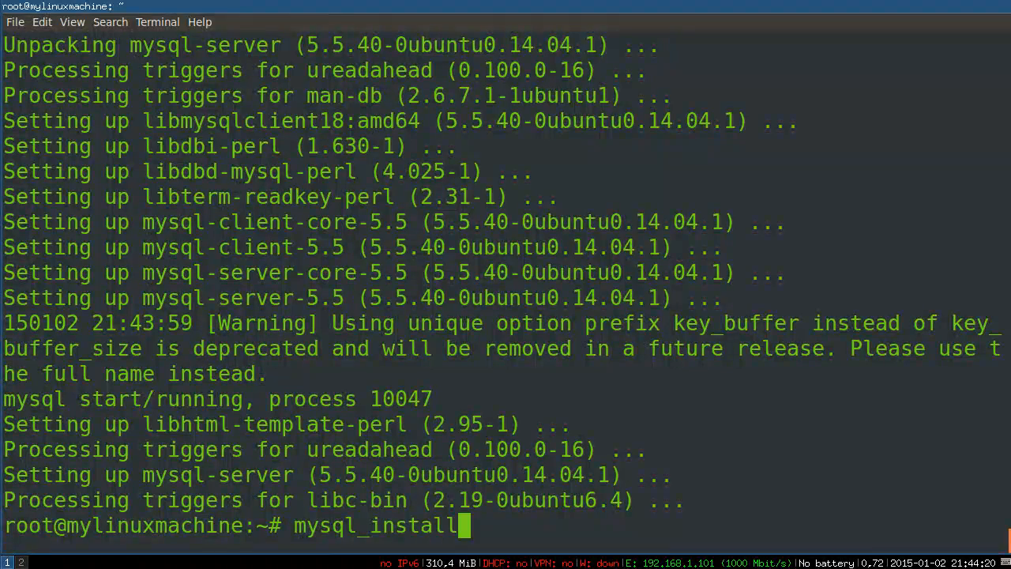
{"action": "key", "text": "Return"}
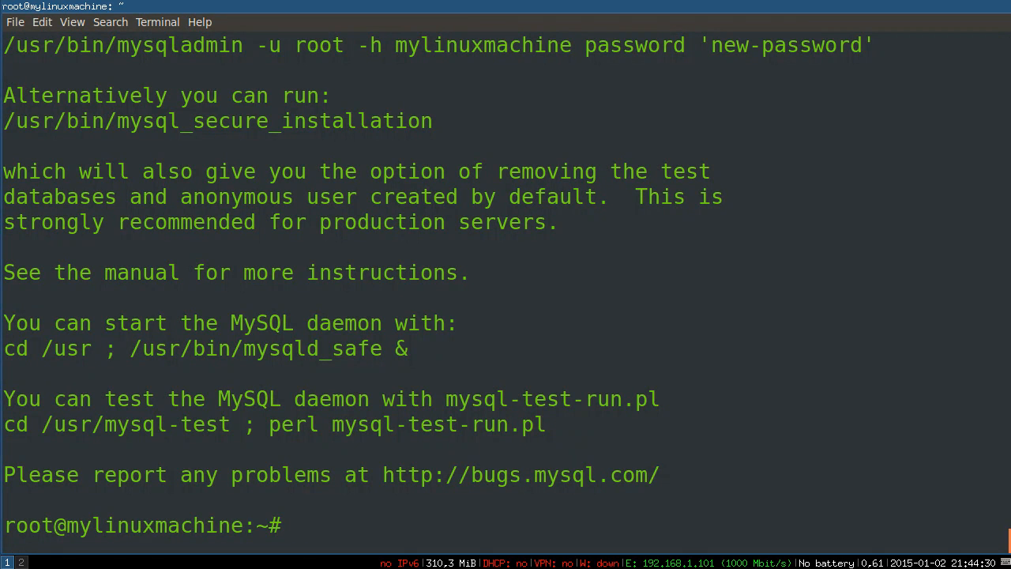
{"action": "type", "text": "m"}
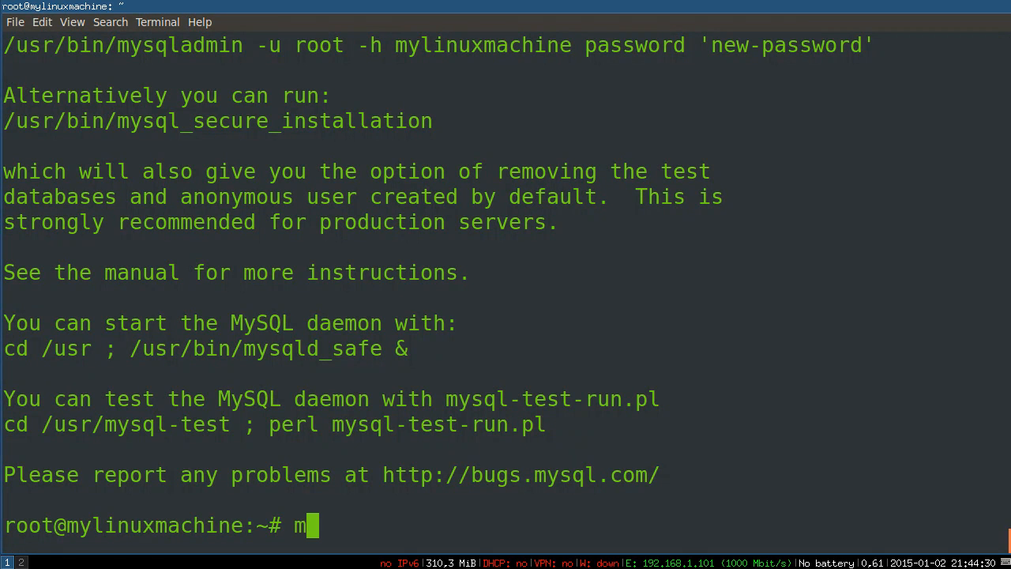
{"action": "type", "text": "ysql_secure_installation"}
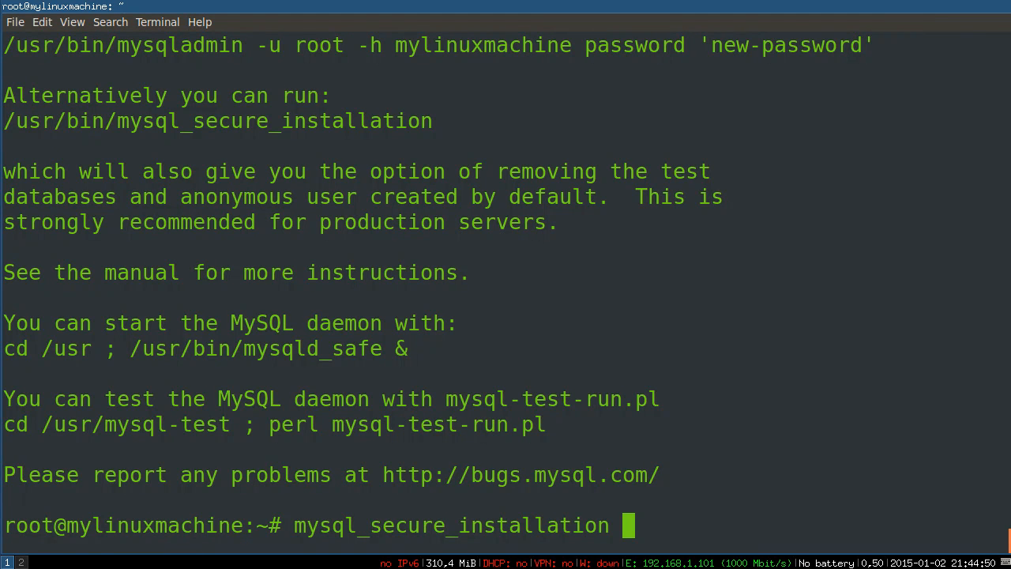
Step: Run mysql_secure_installation: keep the root password, answer Y to remove anonymous users, test DB and reload privileges
{"action": "key", "text": "Return"}
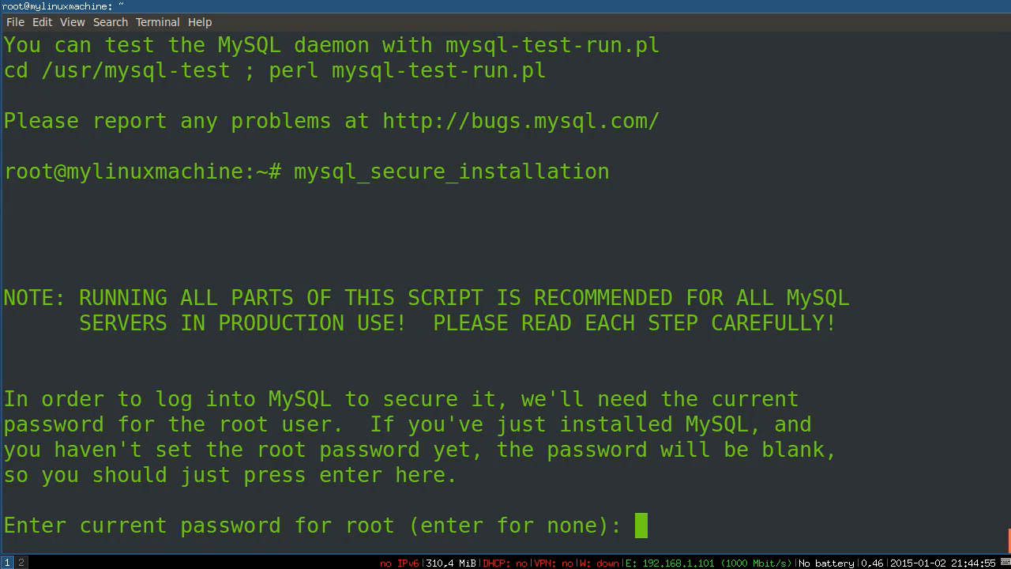
{"action": "key", "text": "Return"}
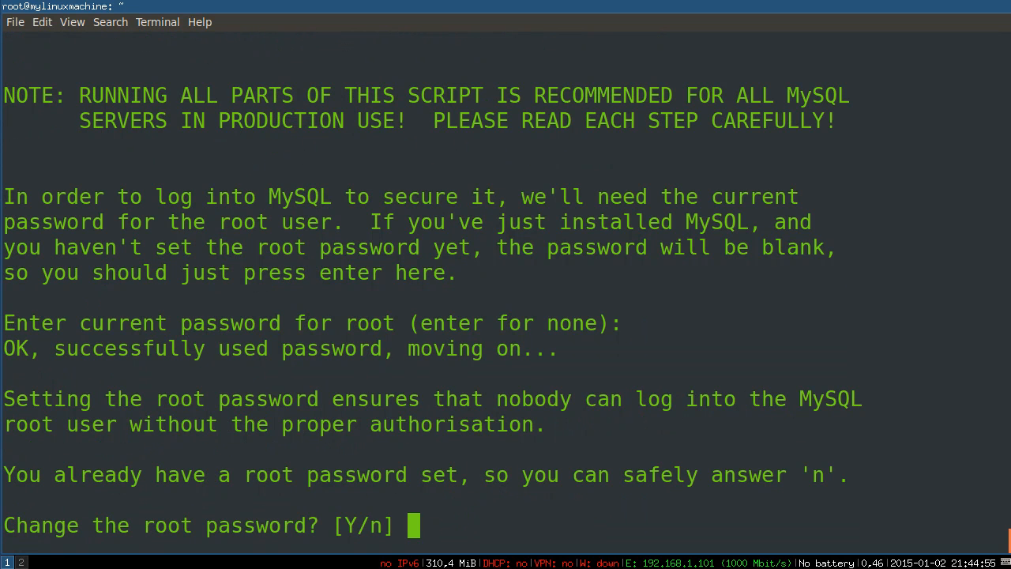
{"action": "type", "text": "n"}
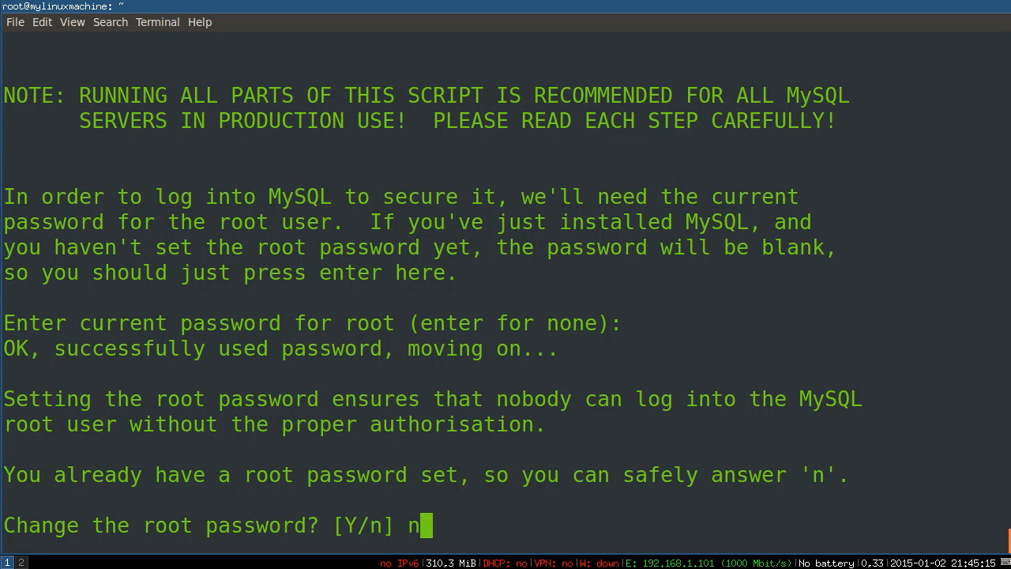
{"action": "key", "text": "Return"}
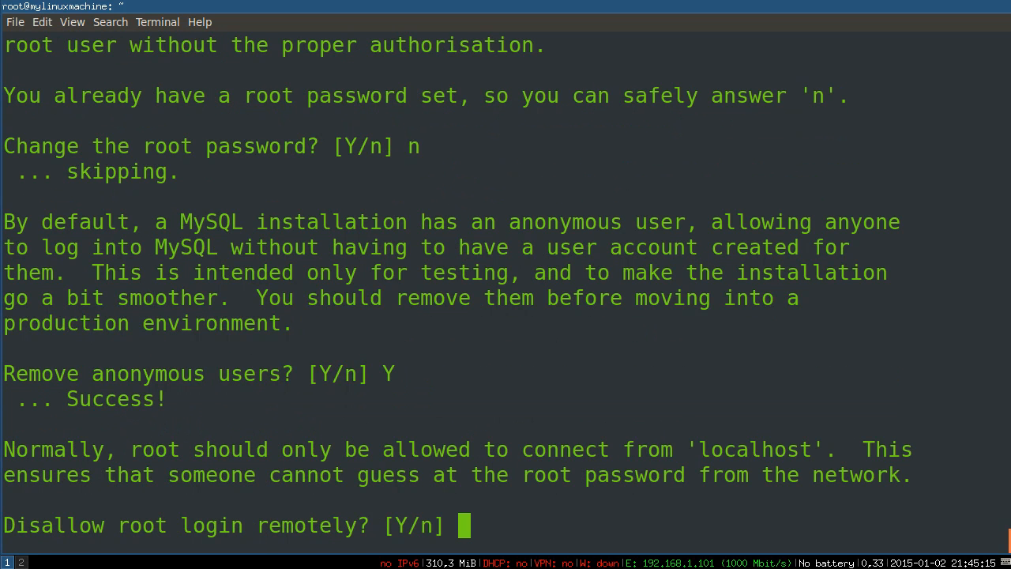
{"action": "type", "text": "Y/n] Y"}
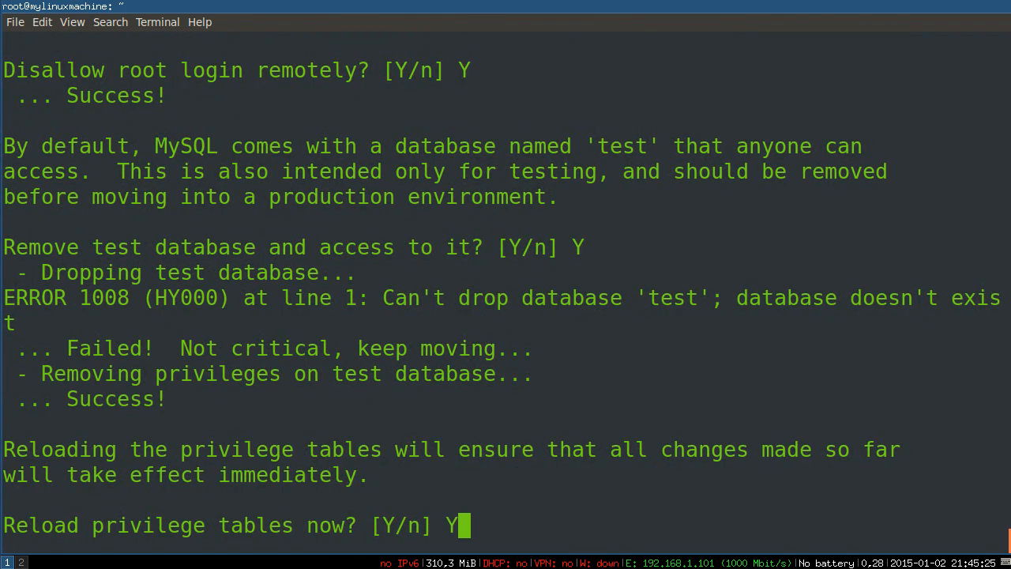
{"action": "key", "text": "Return"}
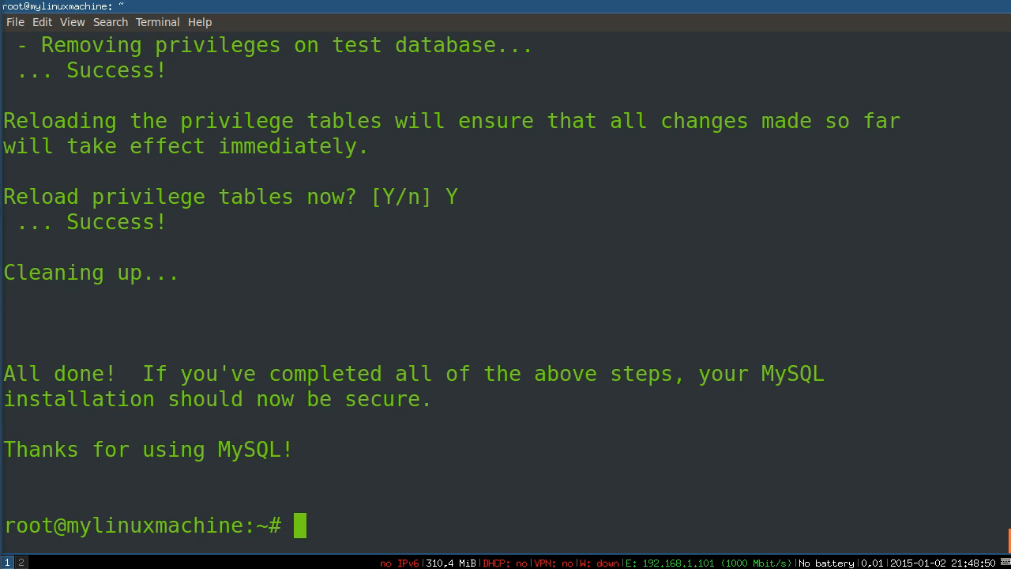
Step: Install php5-fpm and php5-mysql with apt-get, confirming with y
{"action": "type", "text": "apt-get install"}
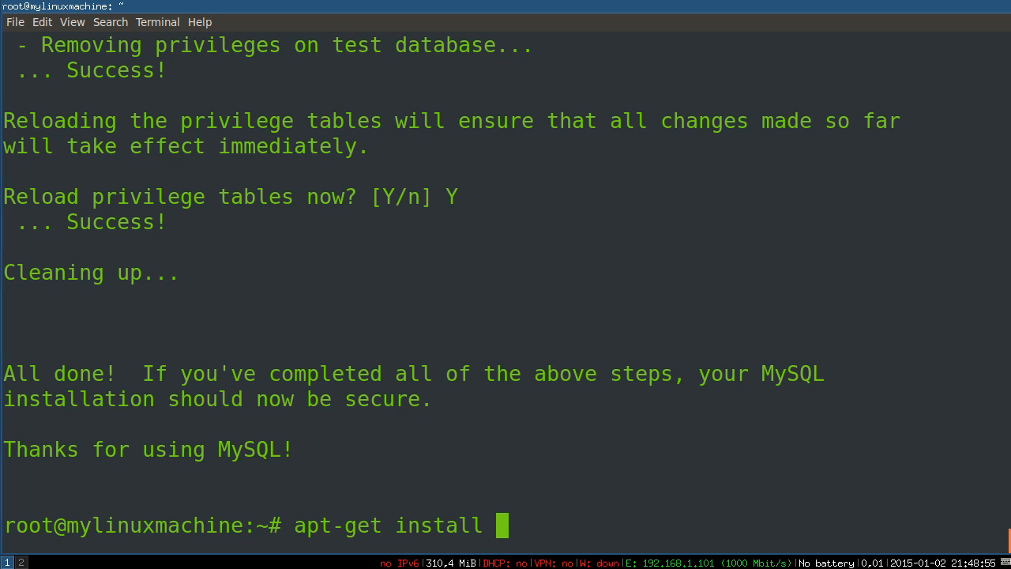
{"action": "type", "text": "php5-f"}
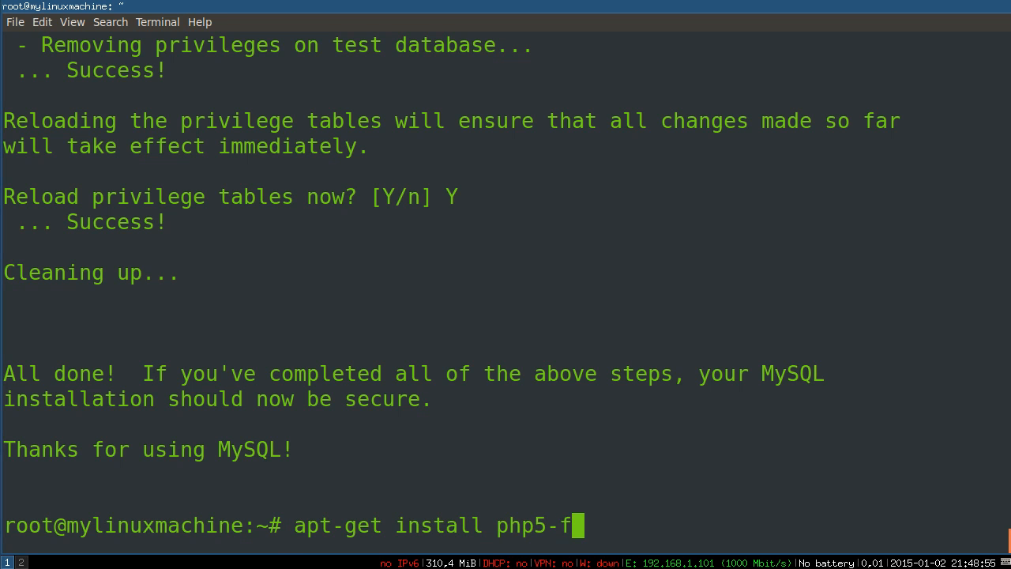
{"action": "type", "text": "pm"}
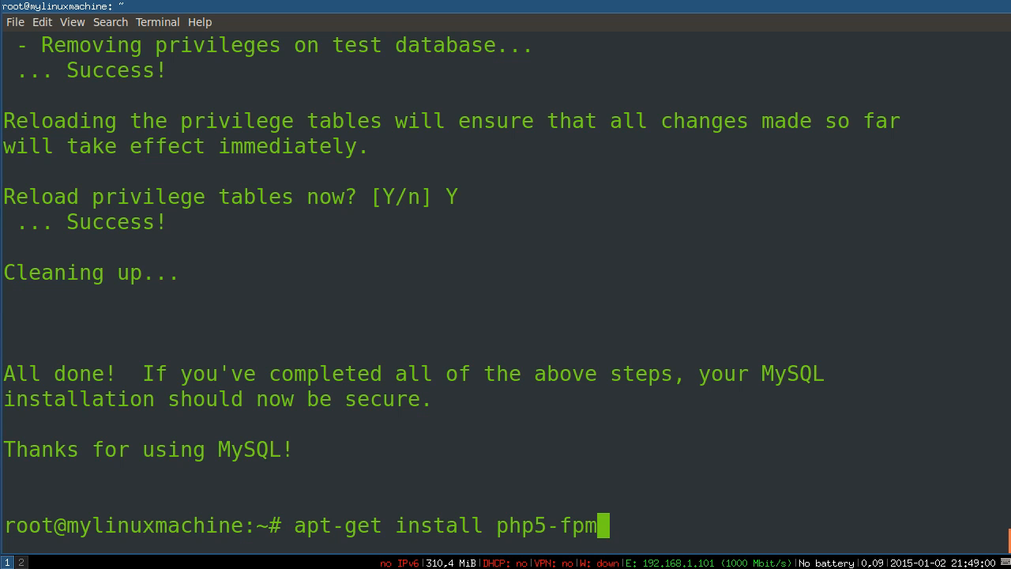
{"action": "type", "text": "php"}
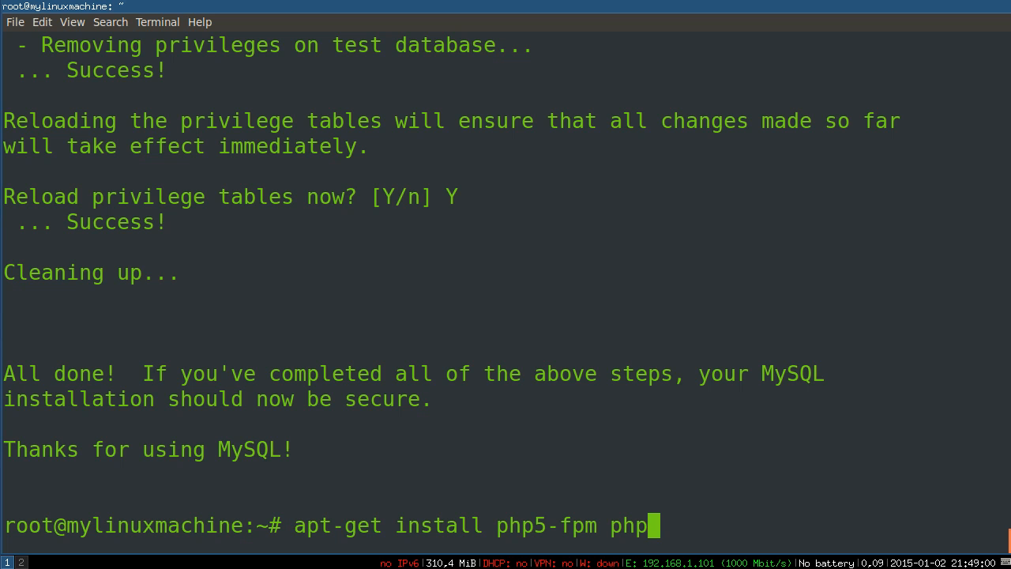
{"action": "type", "text": "5-mysql"}
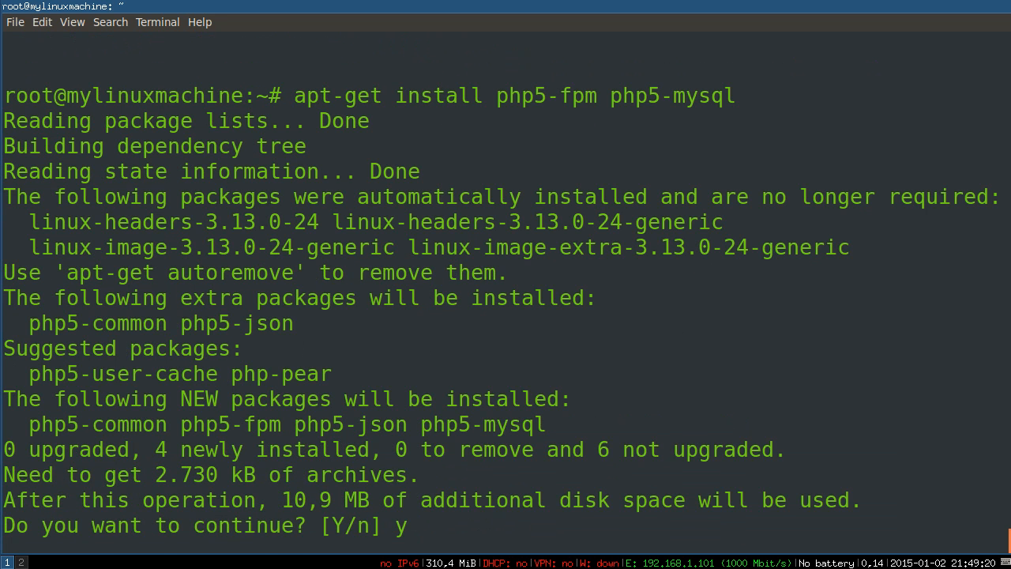
{"action": "key", "text": "Return"}
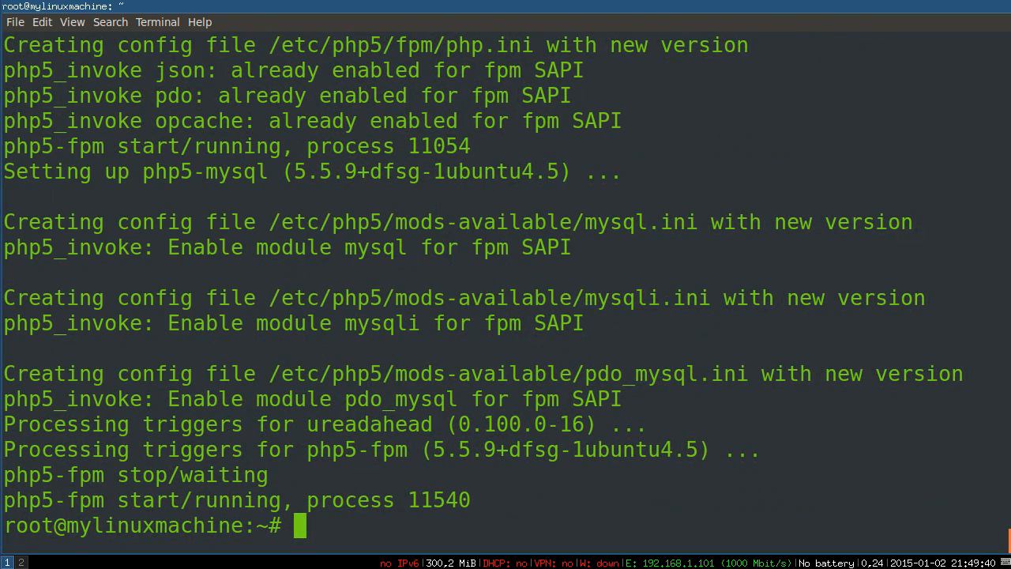
Step: Edit /etc/php5/fpm/php.ini in nano, setting cgi.fix_pathinfo=0, and save it
{"action": "type", "text": "nano"}
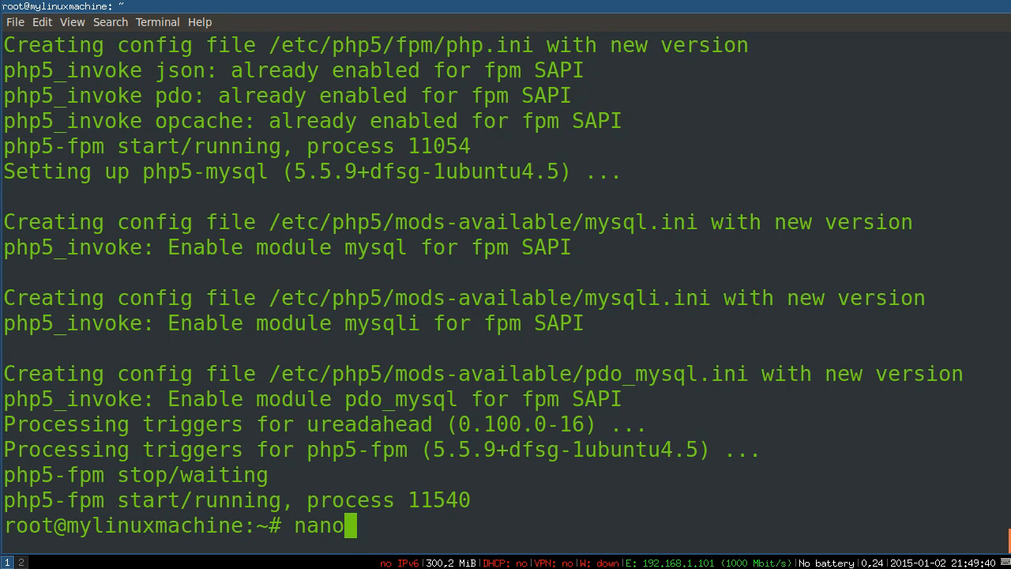
{"action": "type", "text": "/etc/php5/"}
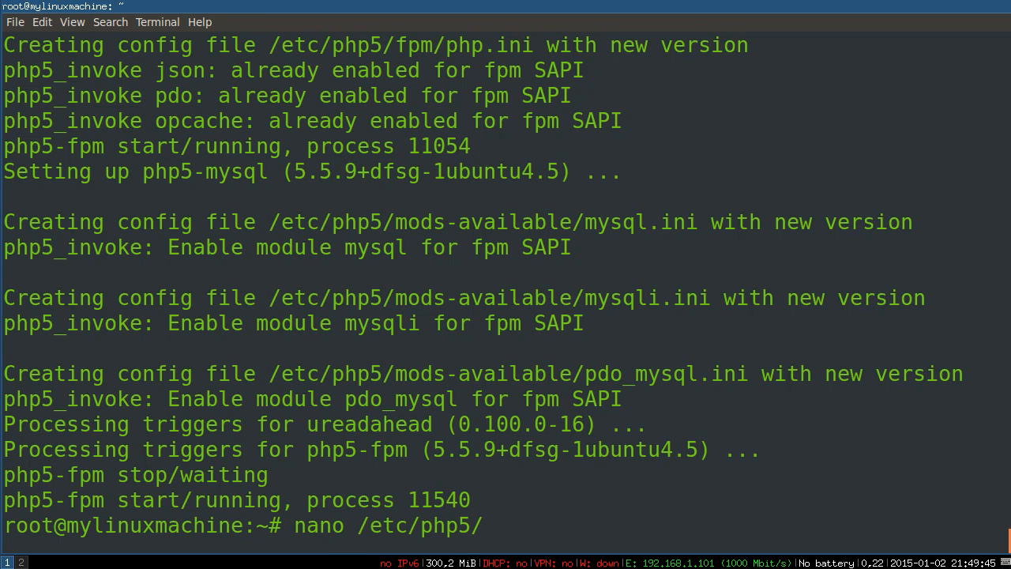
{"action": "type", "text": "fpm/"}
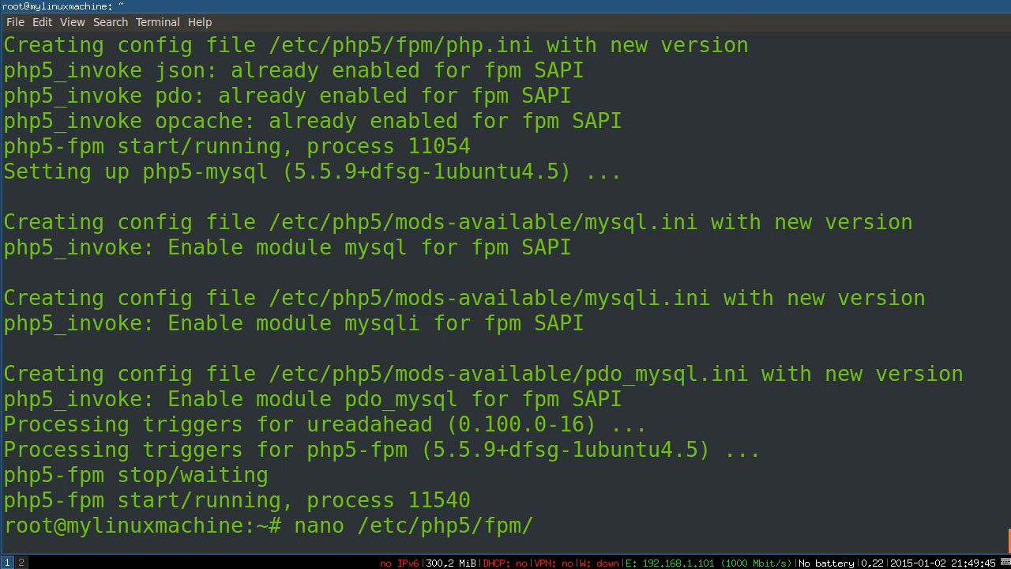
{"action": "type", "text": "php."}
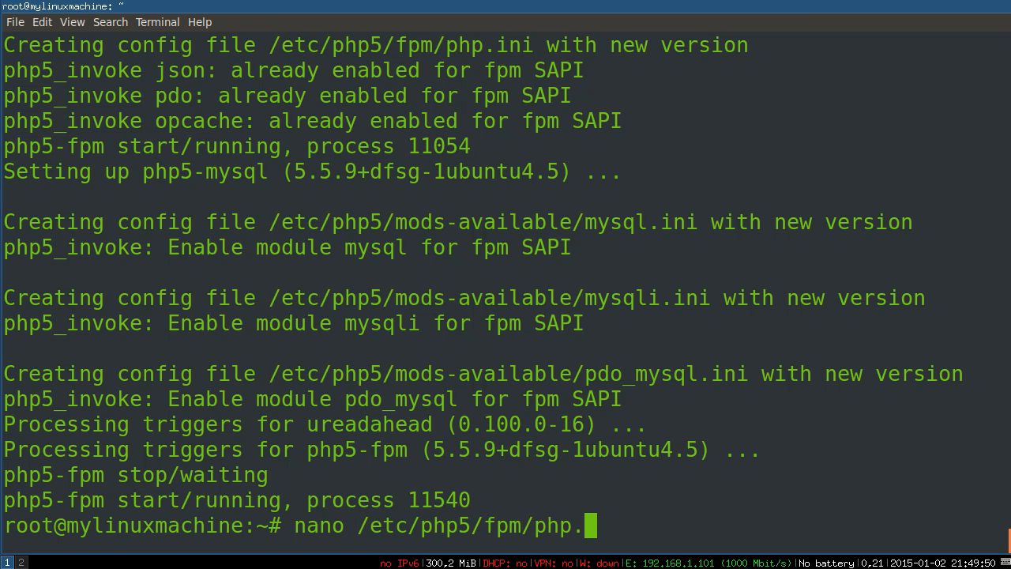
{"action": "key", "text": "Return"}
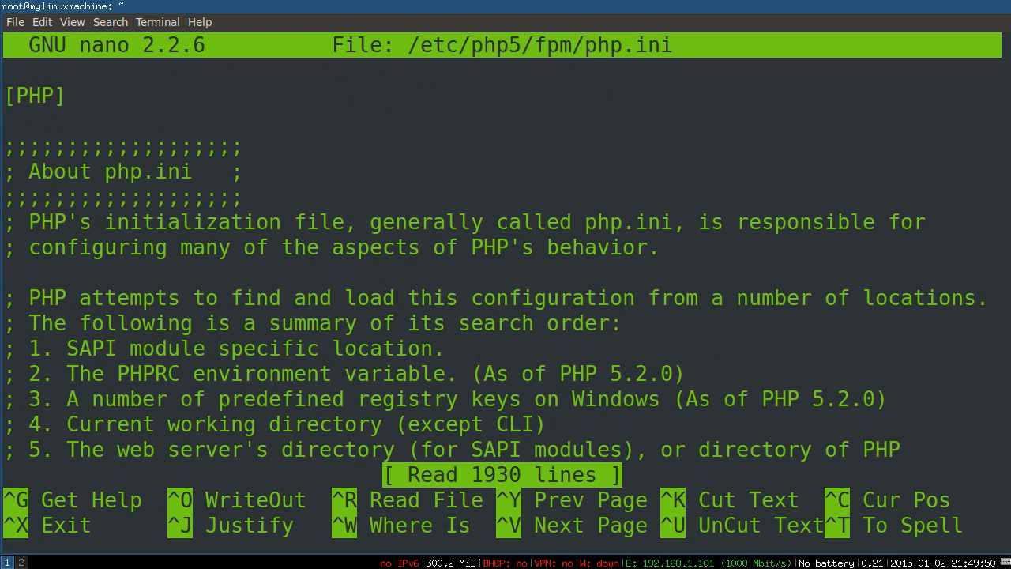
{"action": "key", "text": "ctrl+w"}
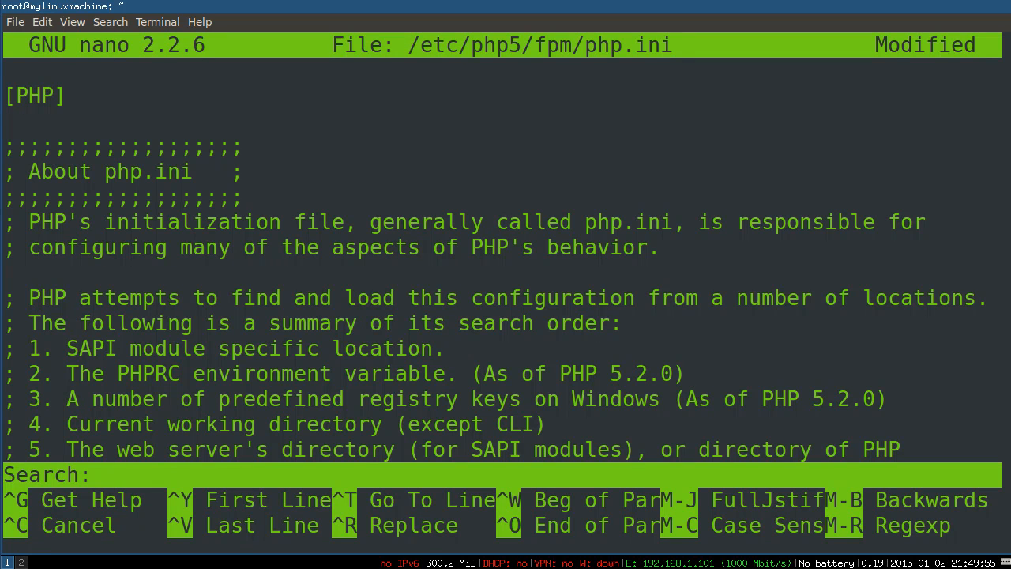
{"action": "type", "text": "pa"}
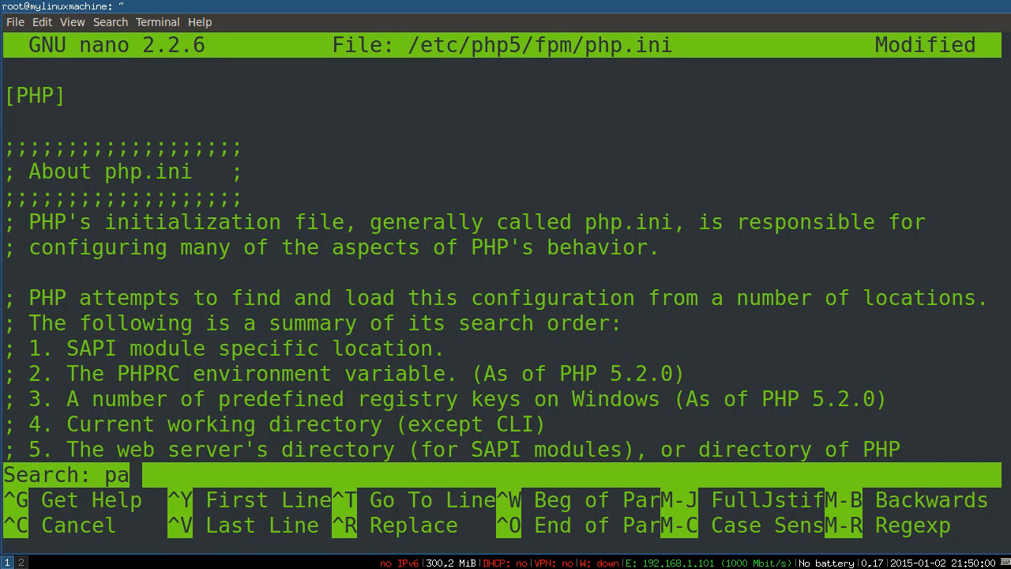
{"action": "key", "text": "Return"}
{"action": "type", "text": "cgi.fix_pathinfo=0"}
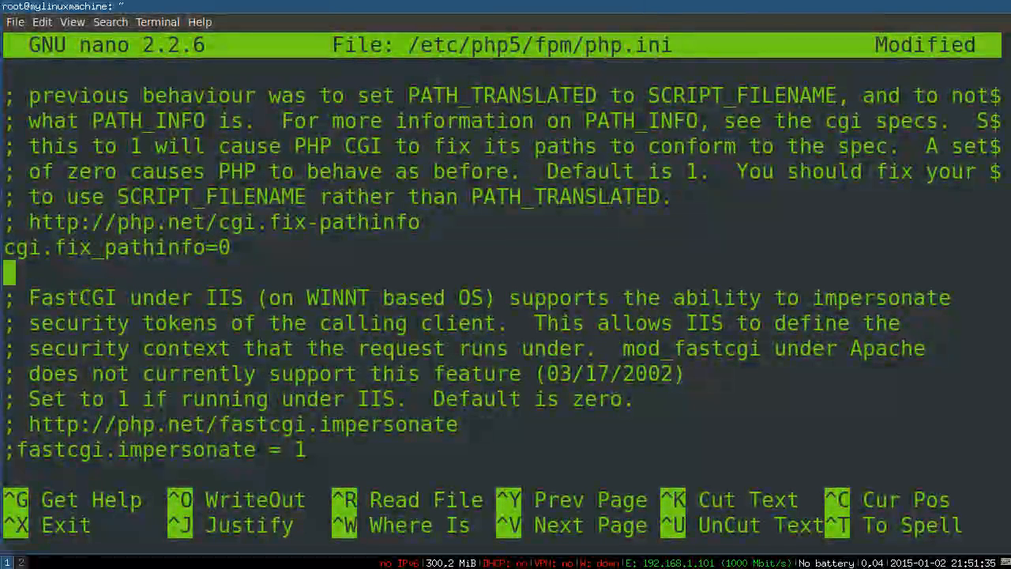
{"action": "key", "text": "ctrl+x"}
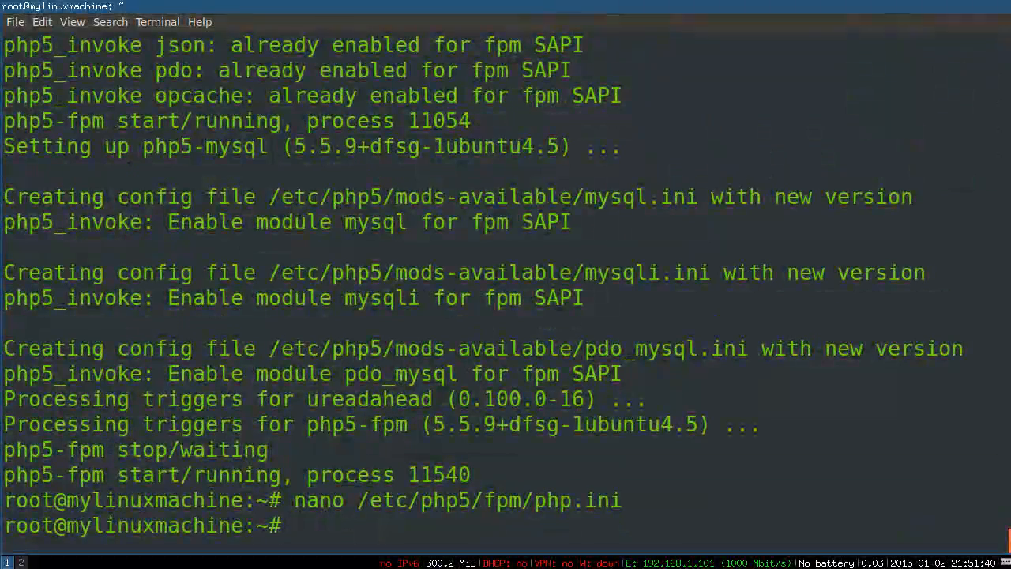
Step: Reopen php.ini to verify the change and return to the shell
{"action": "key", "text": "Return"}
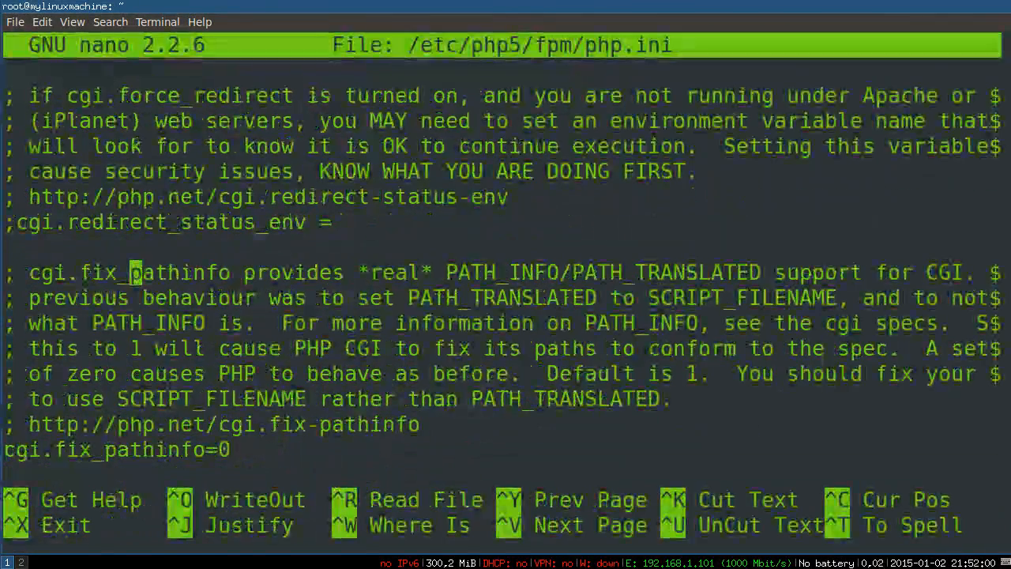
{"action": "key", "text": "ctrl+x"}
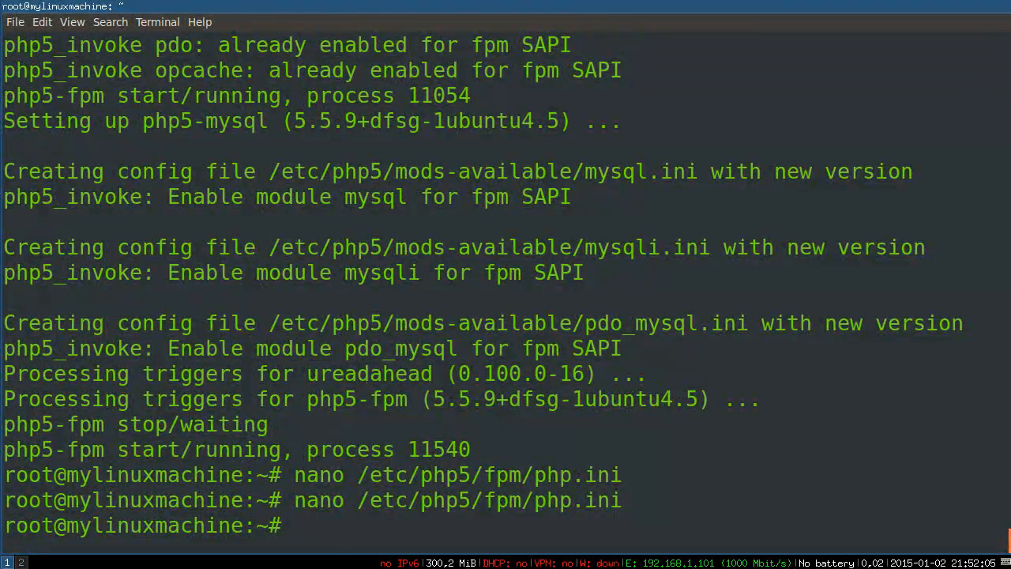
Step: Add the PHP fastcgi location block to /etc/nginx/sites-available/default, save it and restart nginx
{"action": "type", "text": "nano /etc/"}
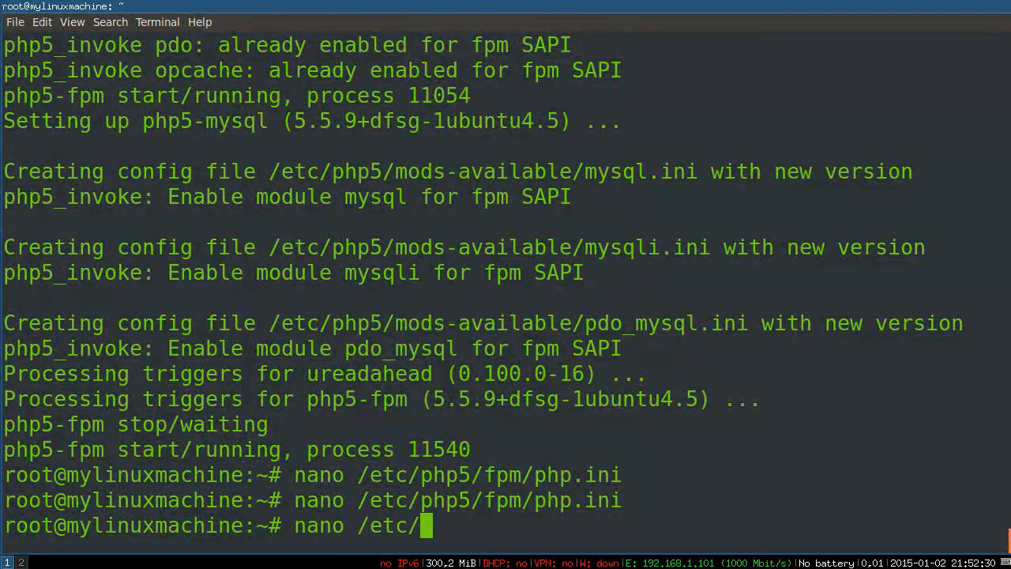
{"action": "type", "text": "nginx/"}
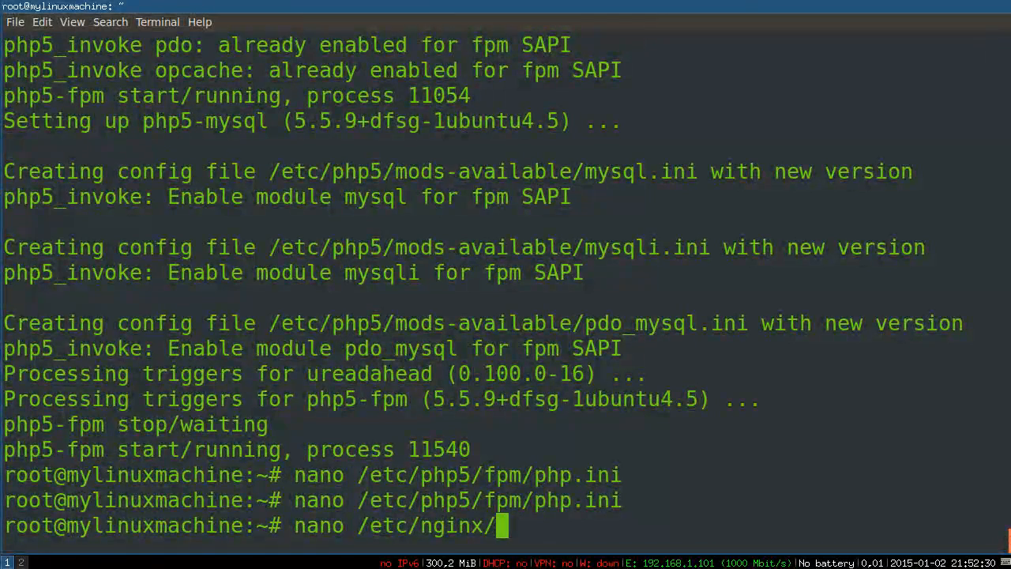
{"action": "type", "text": "sites-available/"}
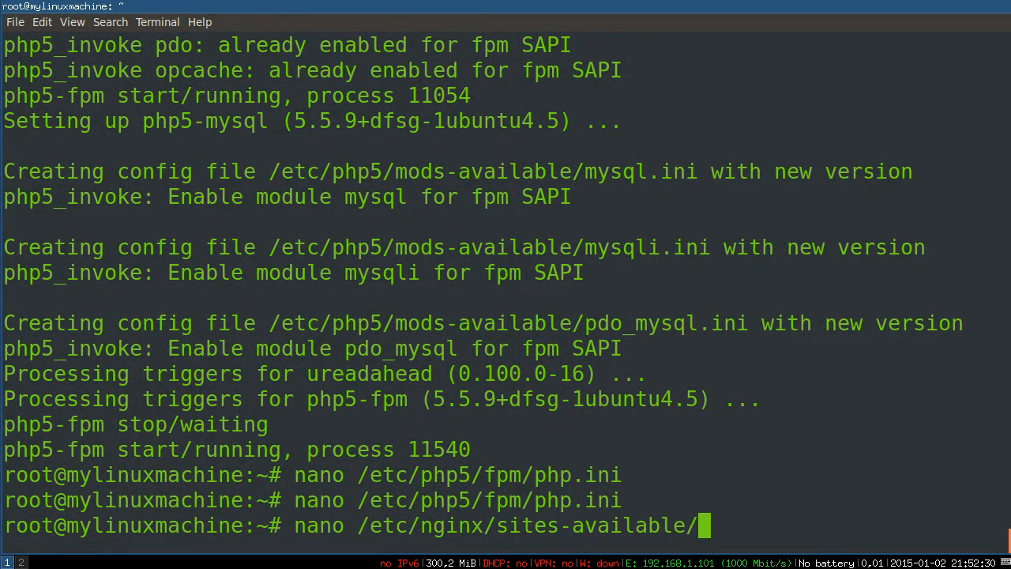
{"action": "key", "text": "Return"}
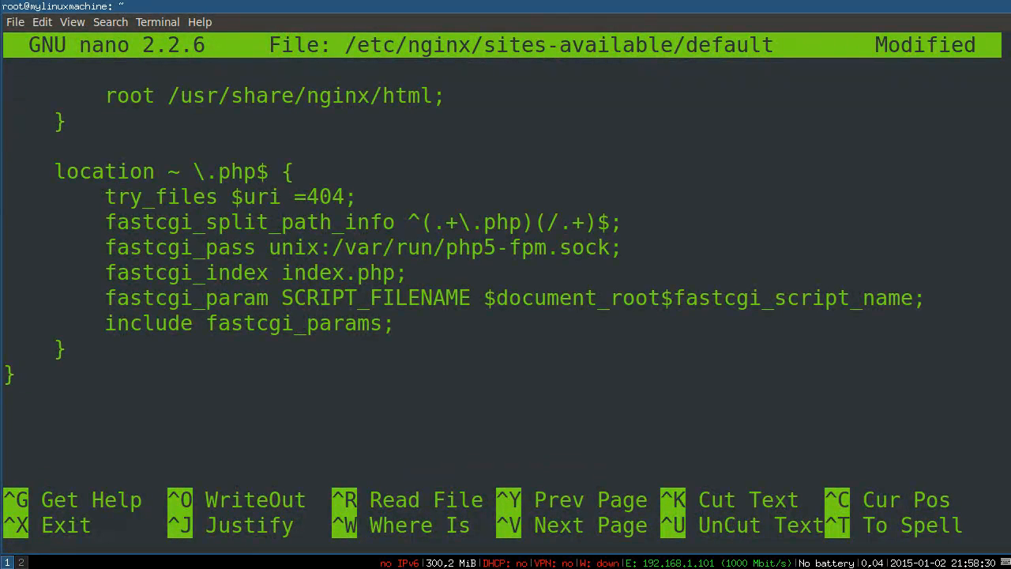
{"action": "key", "text": "ctrl+o"}
{"action": "type", "text": "service ng"}
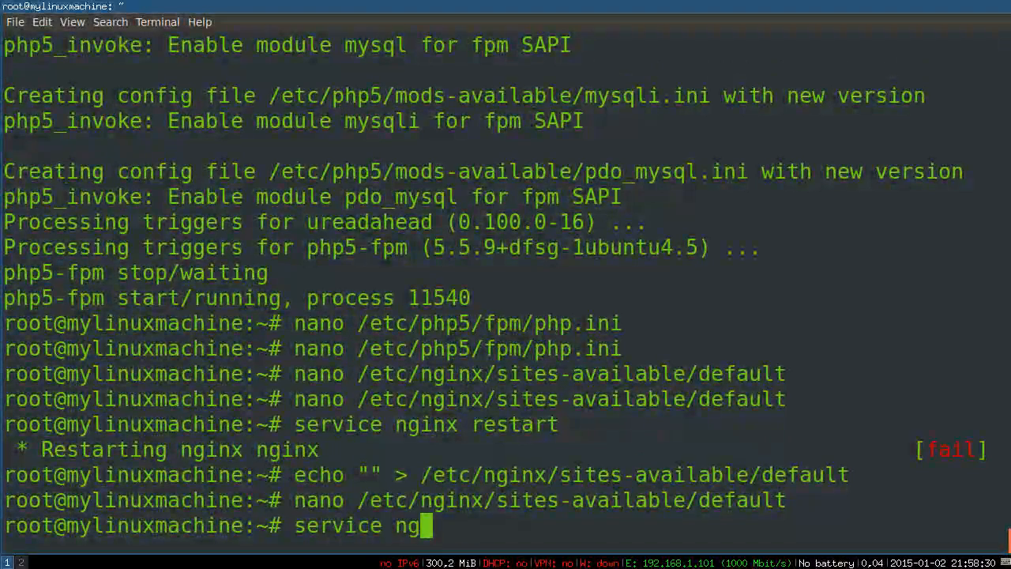
{"action": "type", "text": "inx restart"}
{"action": "key", "text": "Return"}
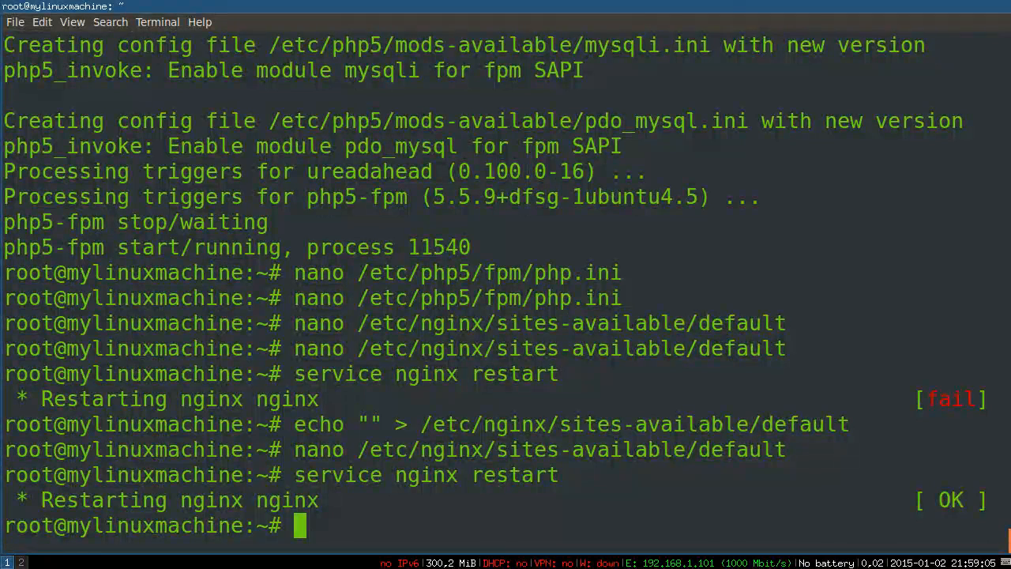
Step: Change into the /usr/share/nginx/html web root
{"action": "type", "text": "cd /var"}
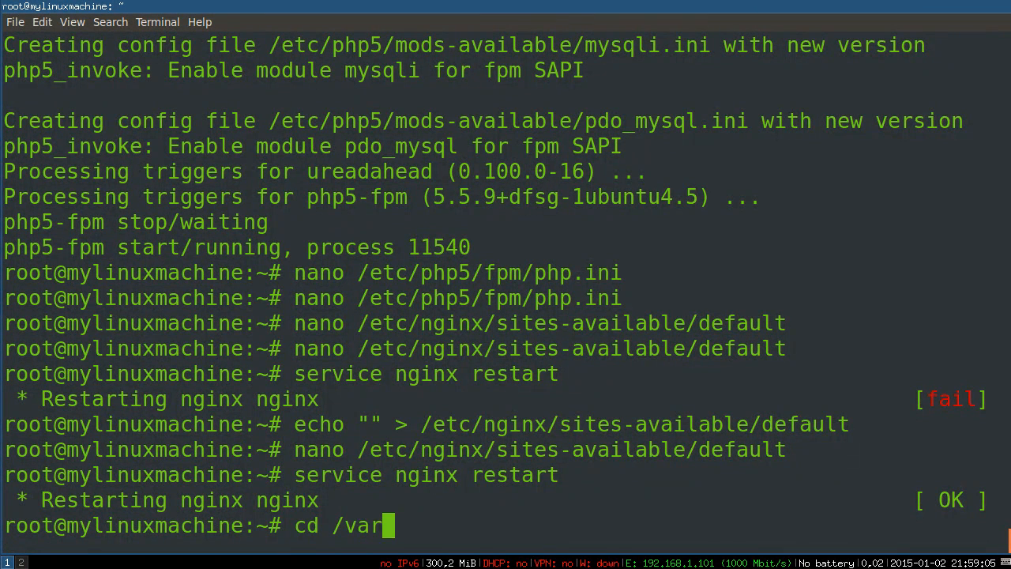
{"action": "type", "text": "usr/share/"}
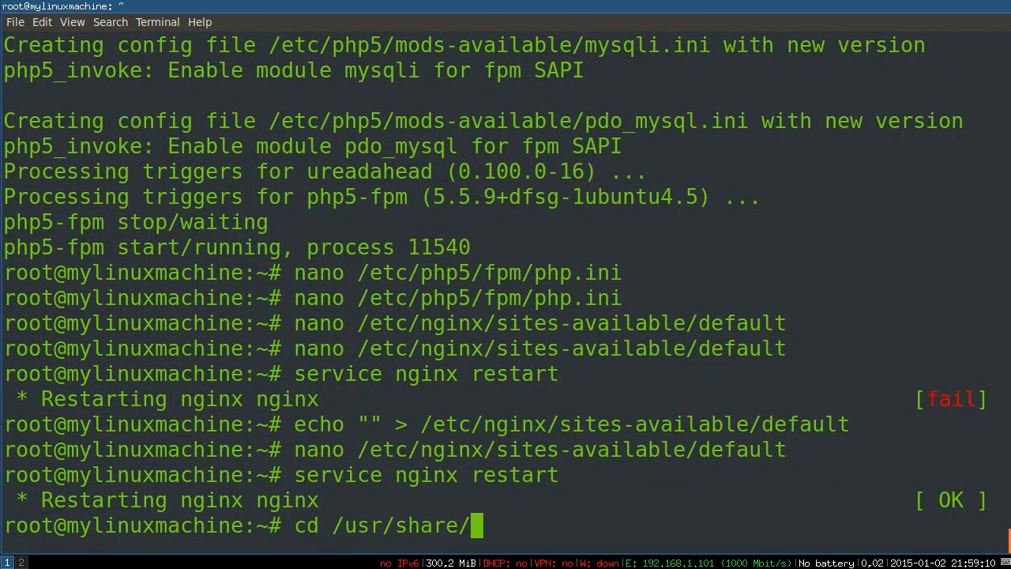
{"action": "type", "text": "nginx/html/"}
{"action": "type", "text": "ls"}
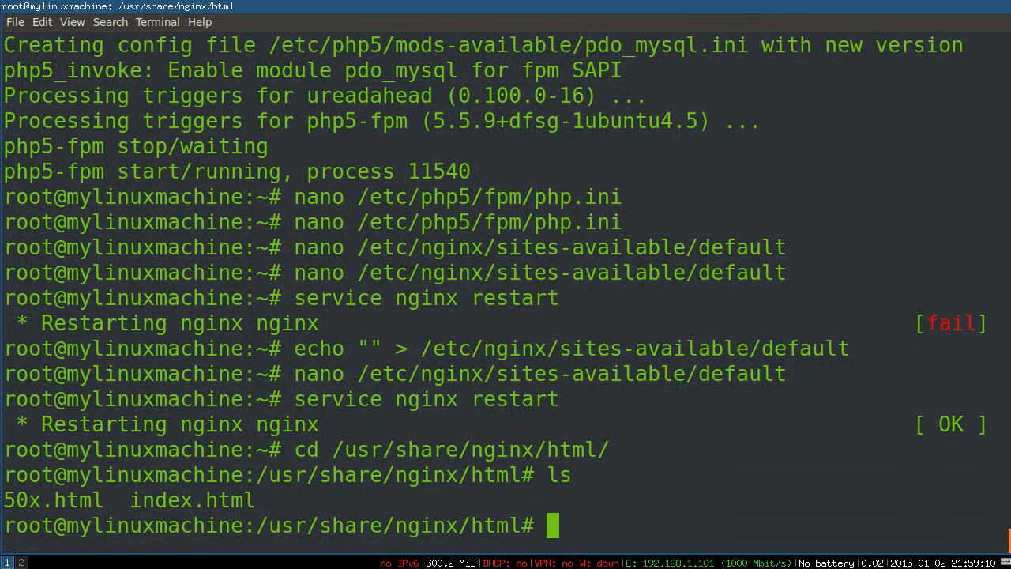
Step: Create phpinfo.php in nano containing <?php phpinfo(); ?> and save it
{"action": "type", "text": "n"}
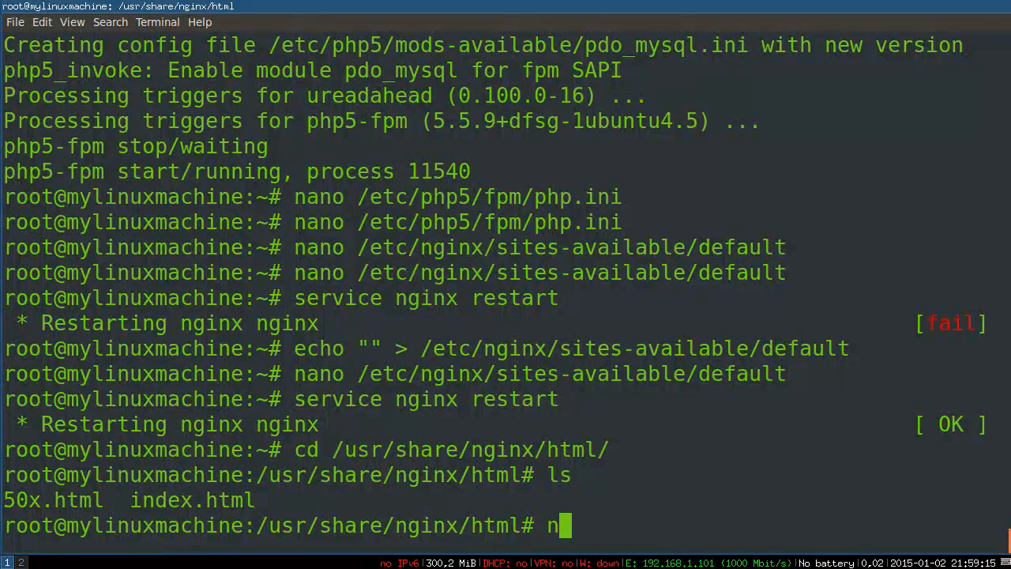
{"action": "type", "text": "ano info"}
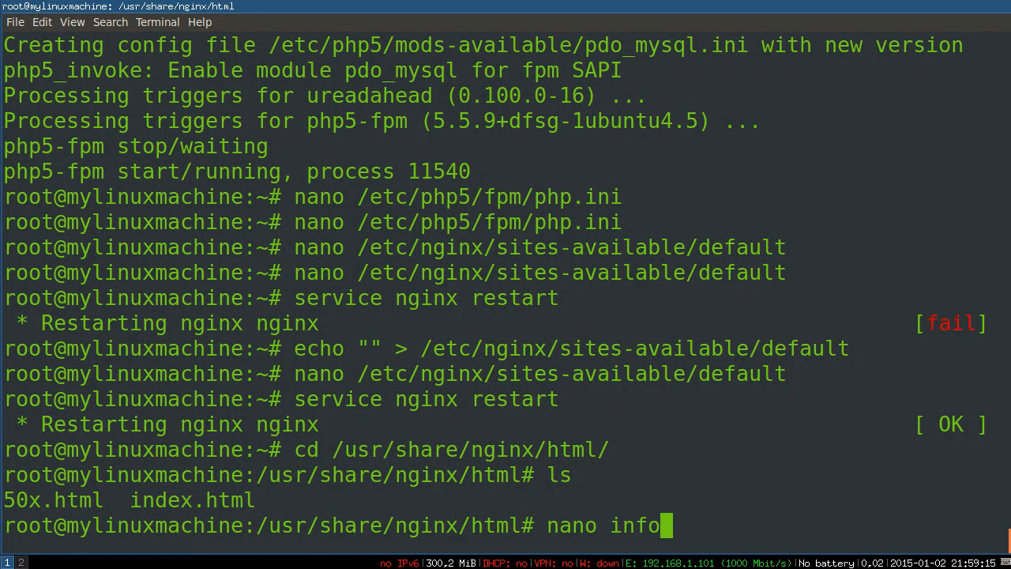
{"action": "type", "text": "php"}
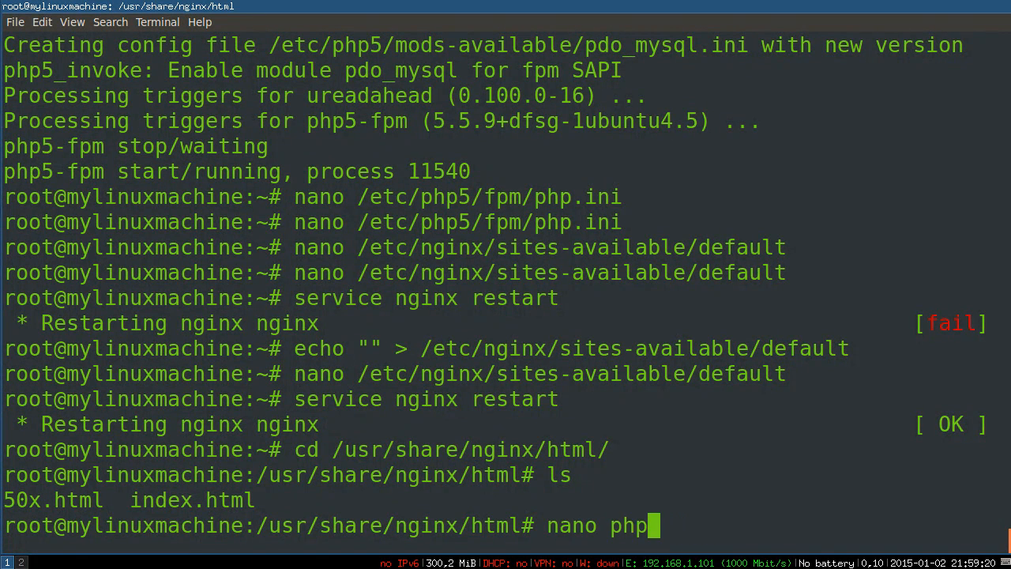
{"action": "key", "text": "Return"}
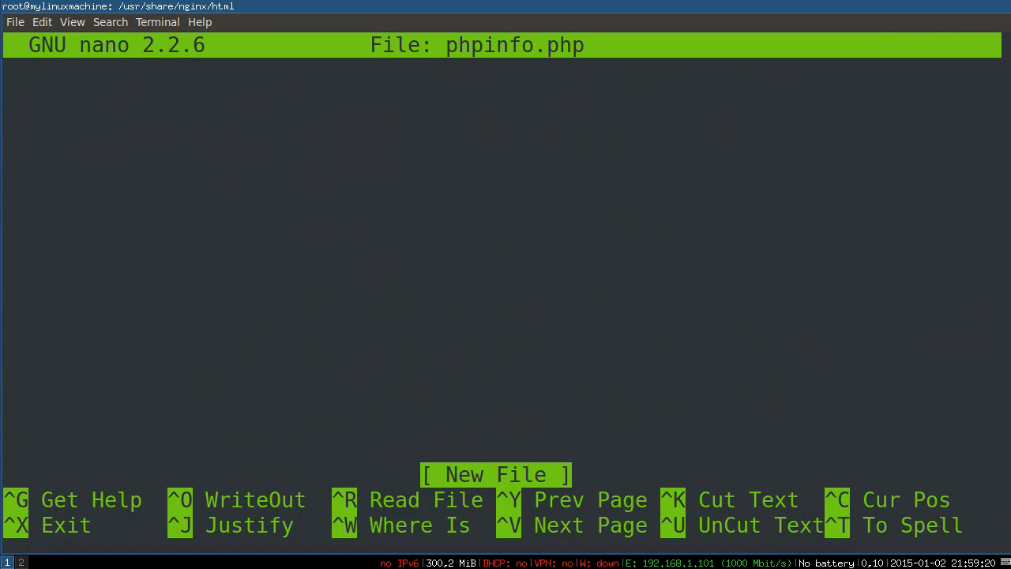
{"action": "type", "text": "<?php"}
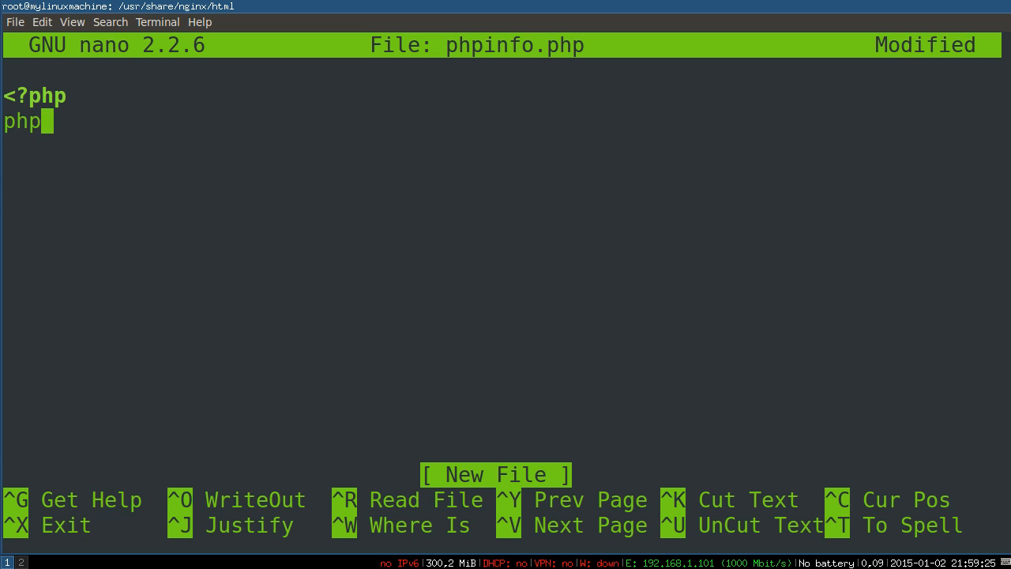
{"action": "type", "text": "info();"}
{"action": "left_click", "coordinate": [505, 146]}
{"action": "type", "text": "?>"}
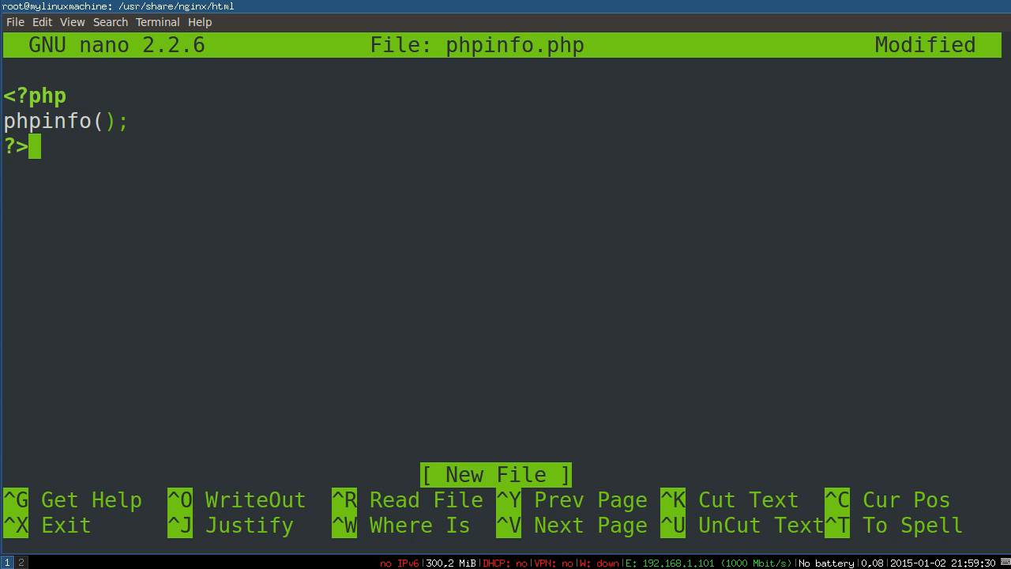
{"action": "key", "text": "ctrl+o"}
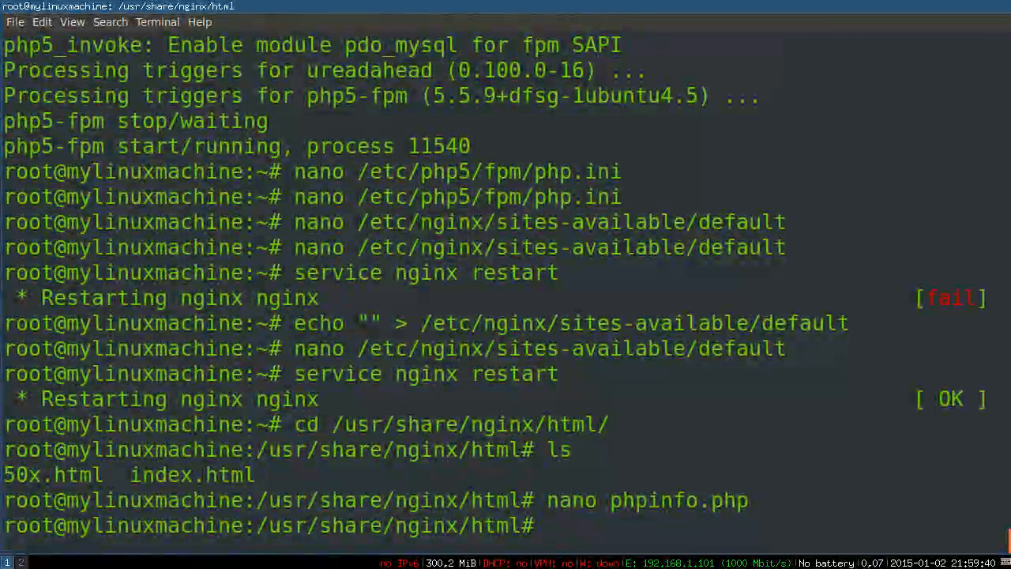
Step: List the files in /usr/share/nginx/html with ls -l
{"action": "type", "text": "ls -"}
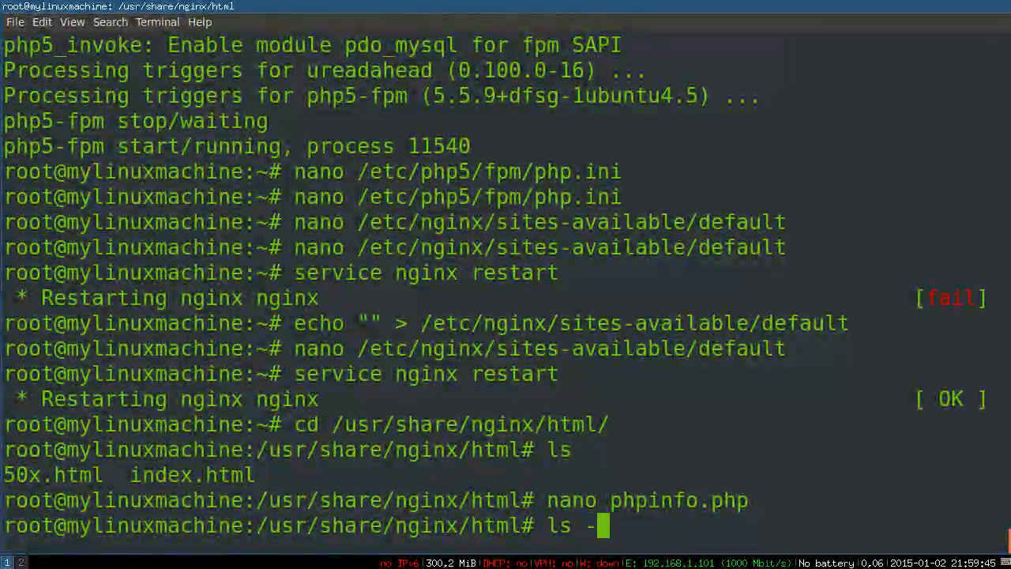
{"action": "key", "text": "Return"}
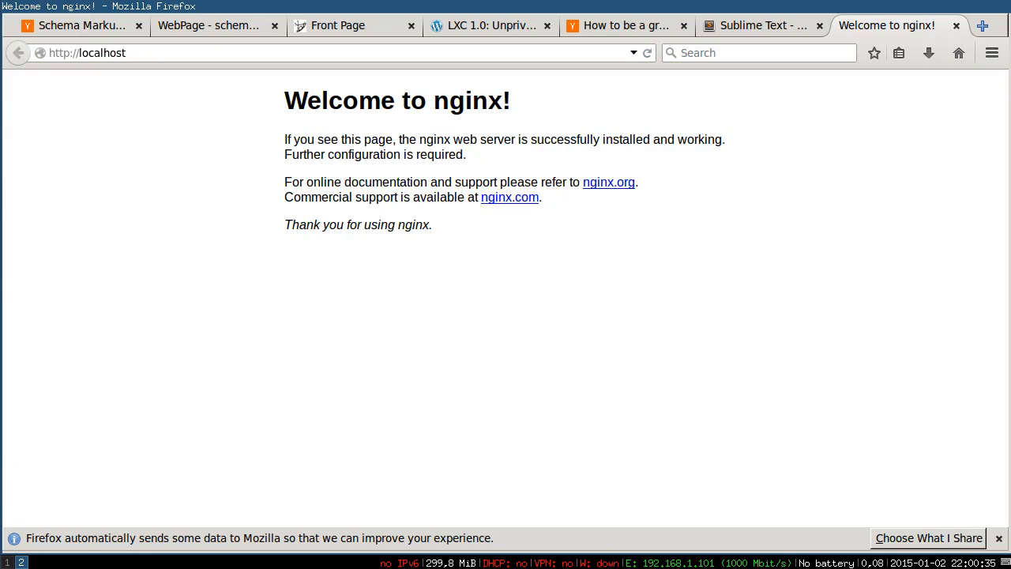
{"action": "mouse_move", "coordinate": [244, 79]}
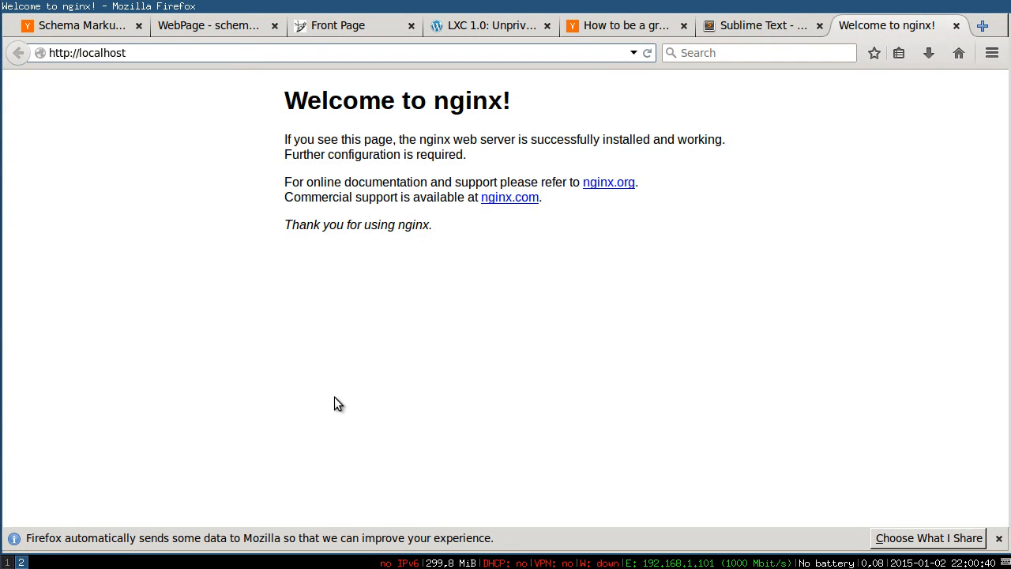
{"action": "type", "text": "/p"}
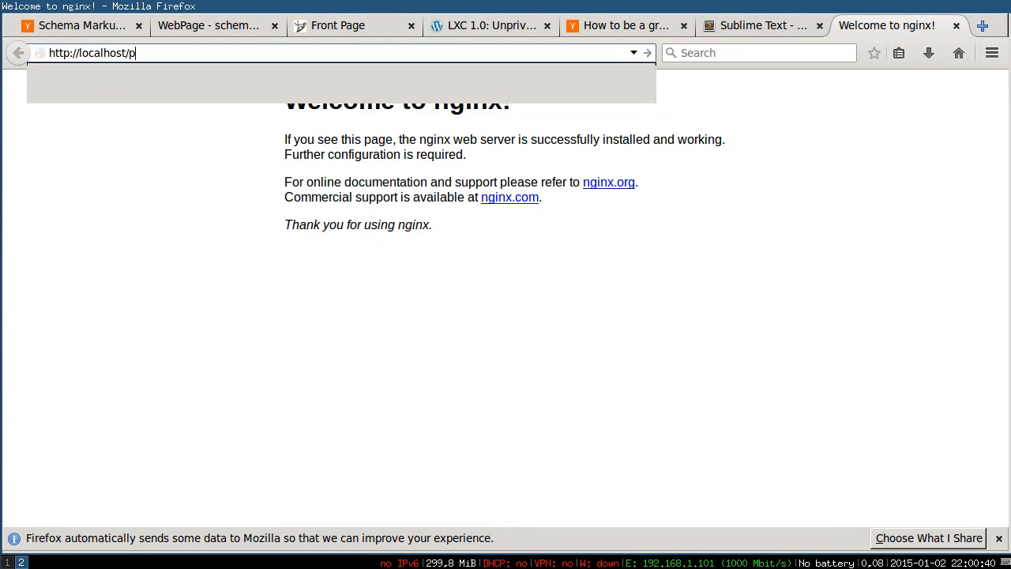
{"action": "type", "text": "hpinfo.php"}
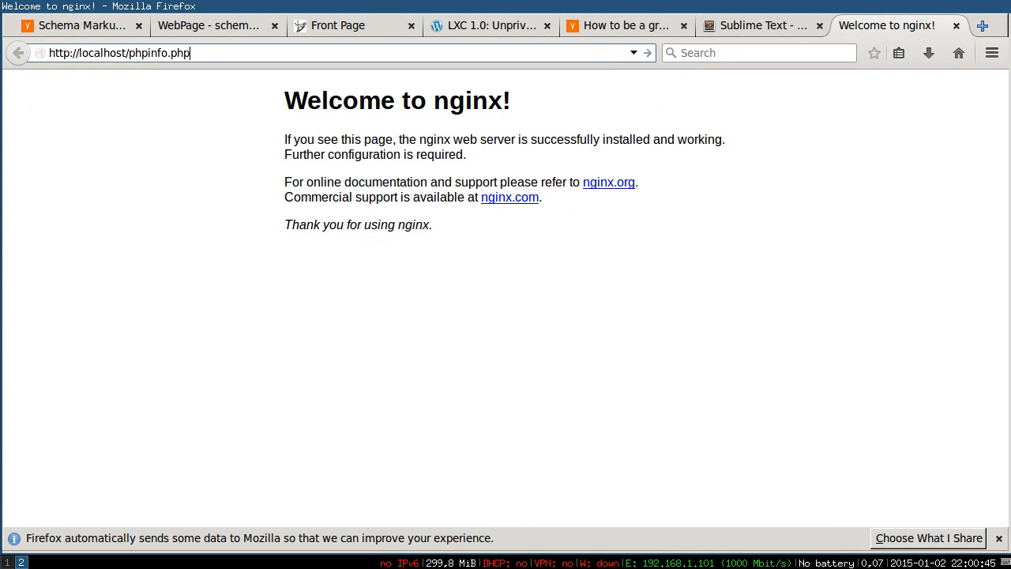
{"action": "key", "text": "Return"}
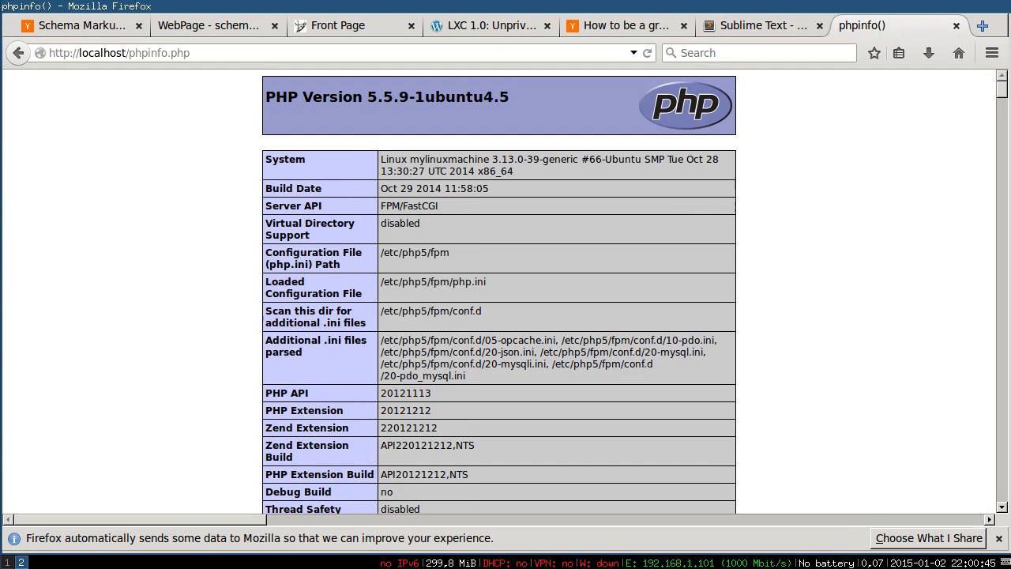
{"action": "mouse_move", "coordinate": [130, 421]}
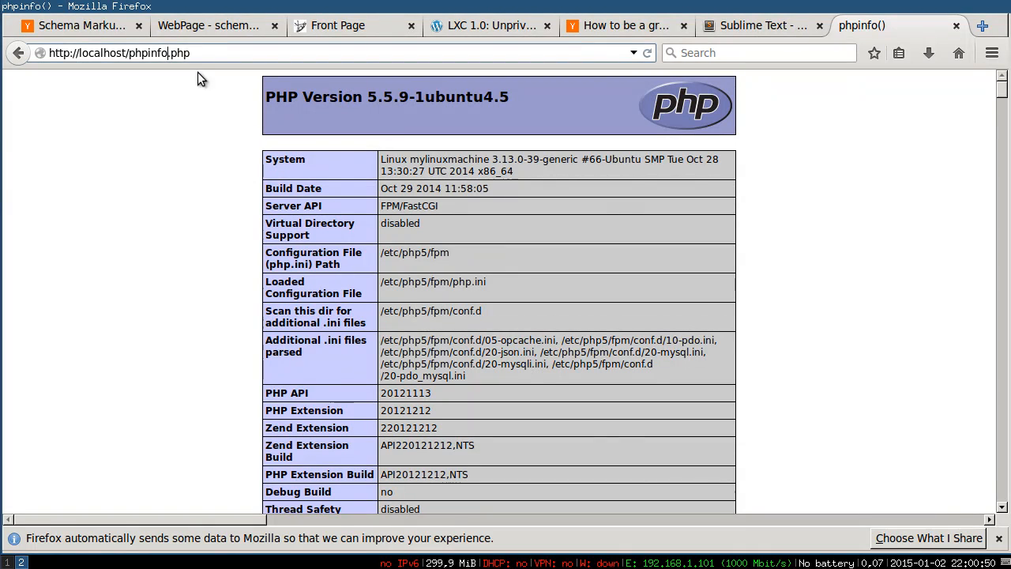
{"action": "mouse_move", "coordinate": [808, 105]}
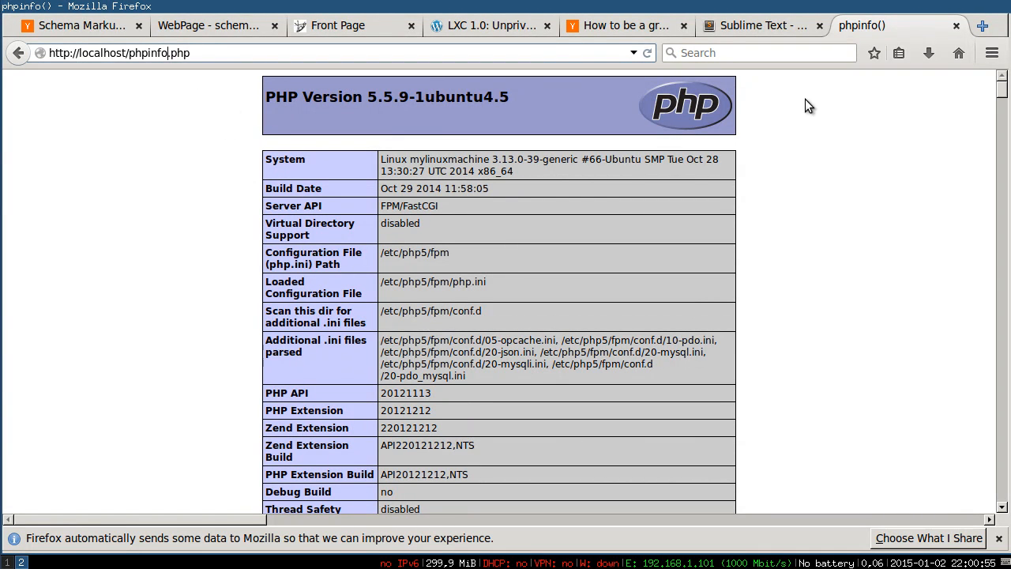
{"action": "mouse_move", "coordinate": [195, 143]}
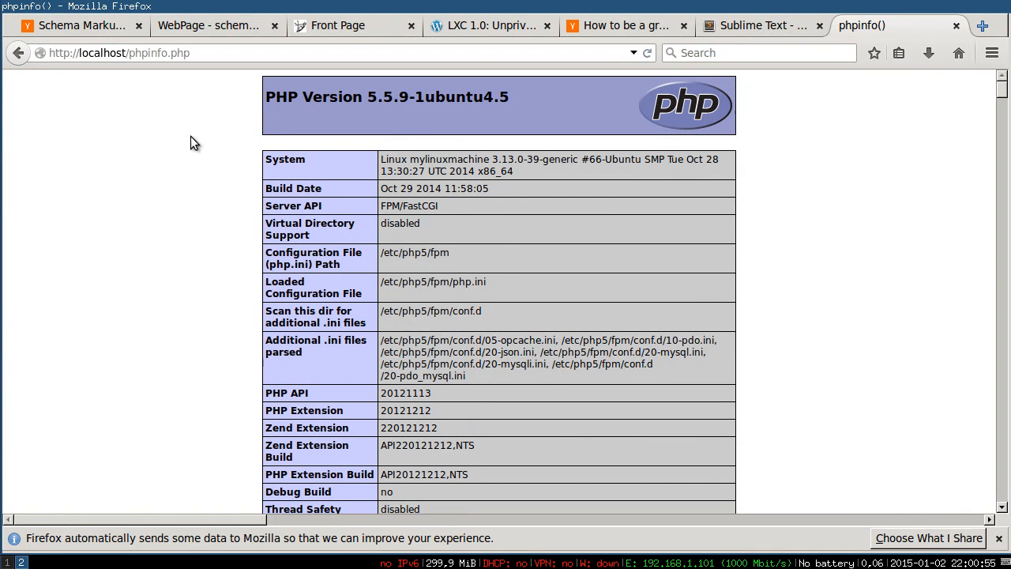
{"action": "mouse_move", "coordinate": [298, 138]}
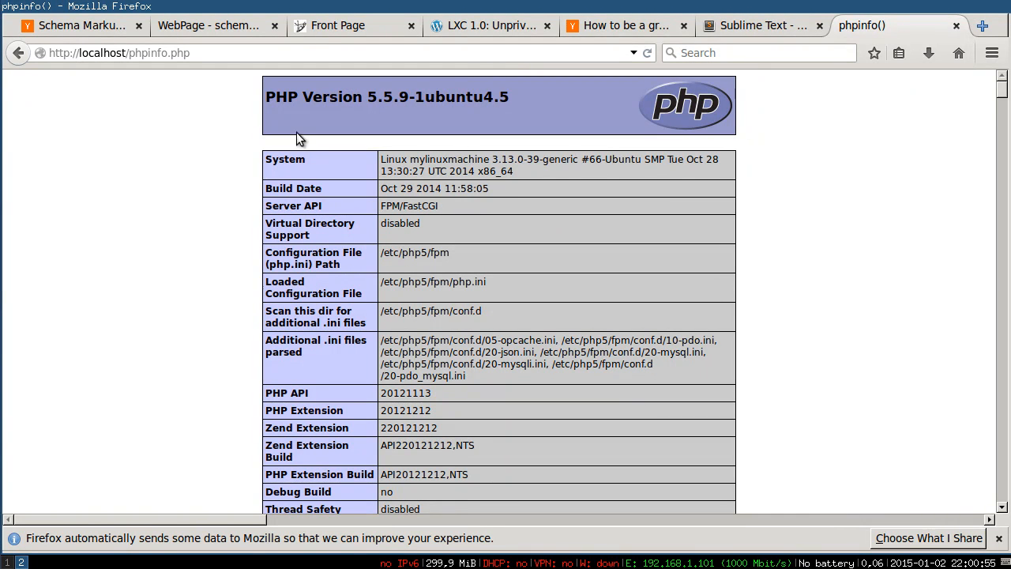
{"action": "mouse_move", "coordinate": [196, 150]}
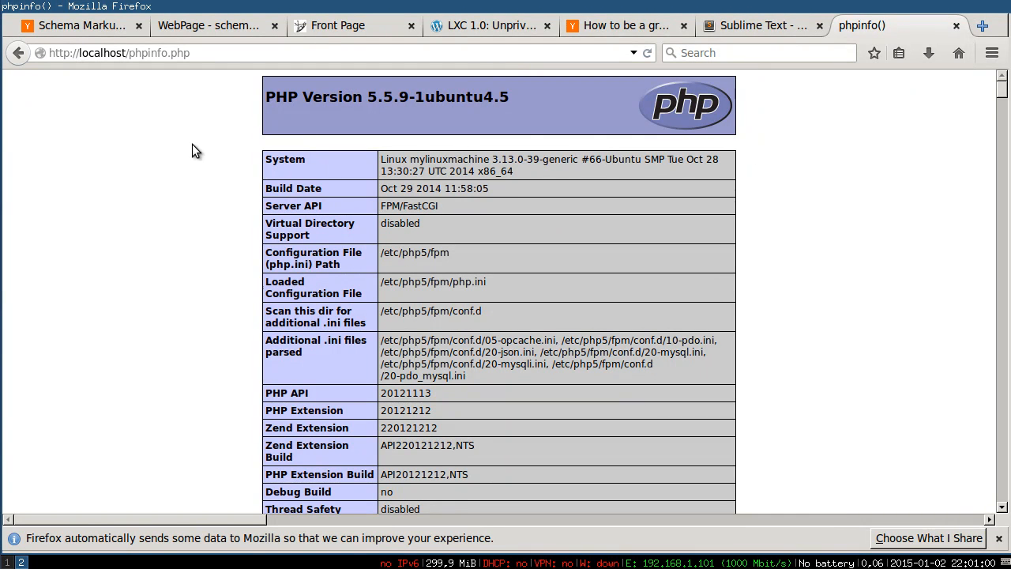
{"action": "mouse_move", "coordinate": [230, 140]}
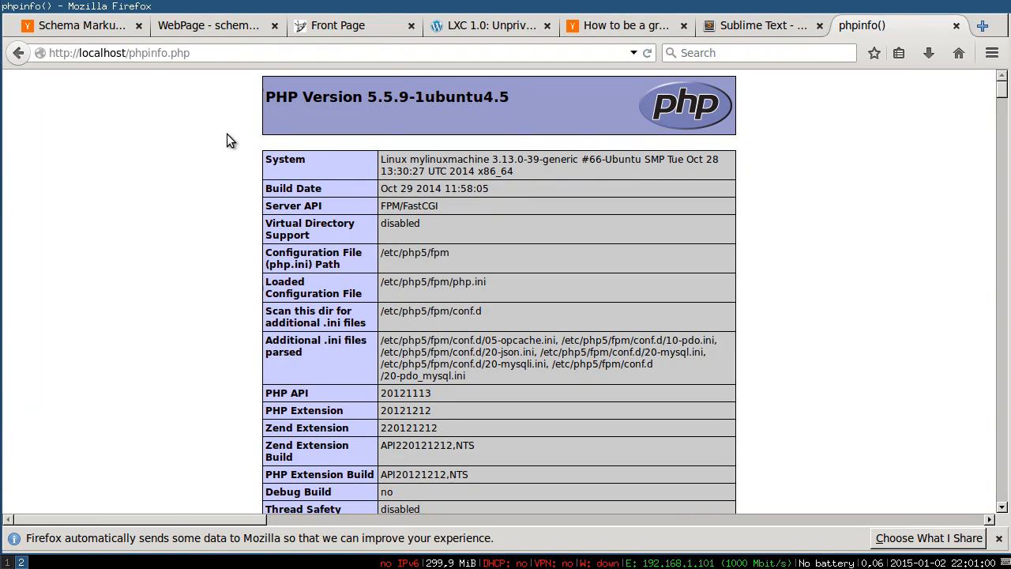
{"action": "mouse_move", "coordinate": [397, 151]}
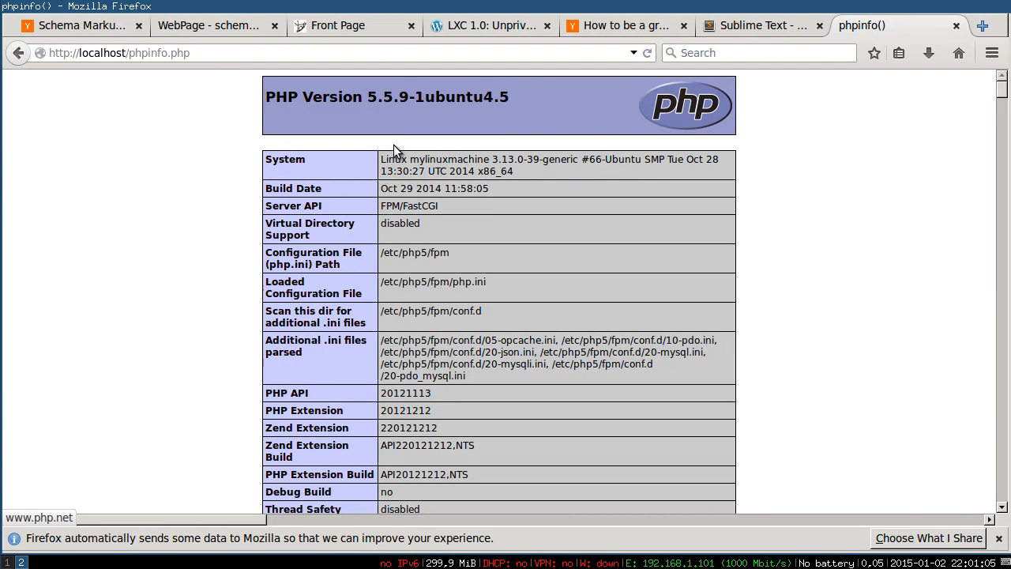
{"action": "mouse_move", "coordinate": [207, 146]}
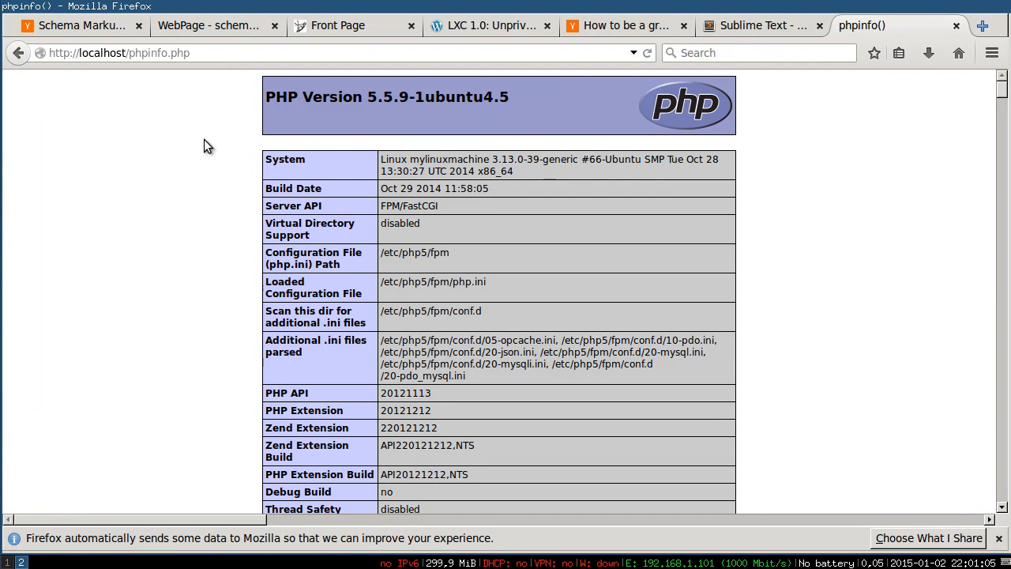
{"action": "mouse_move", "coordinate": [182, 139]}
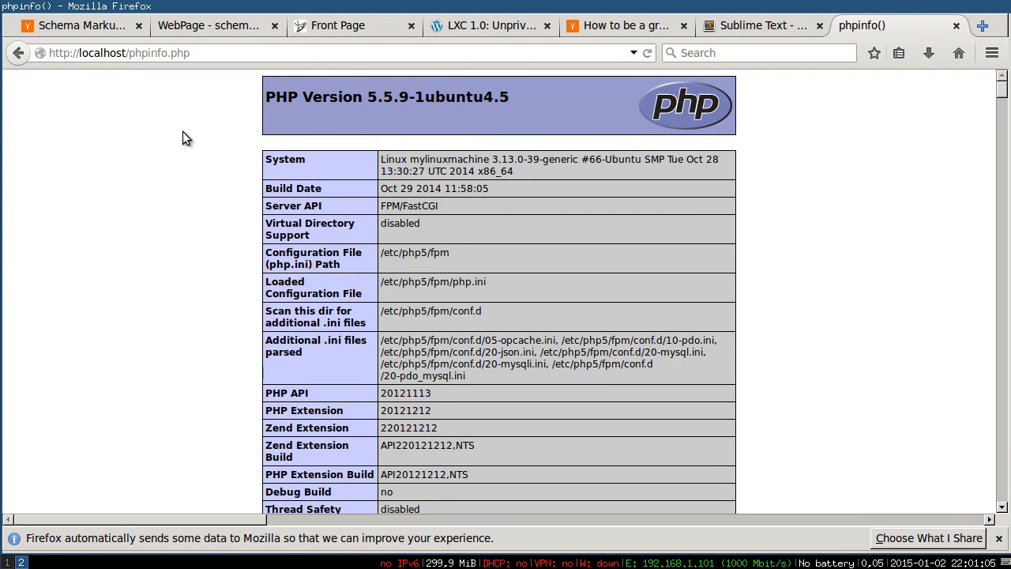
{"action": "mouse_move", "coordinate": [268, 227]}
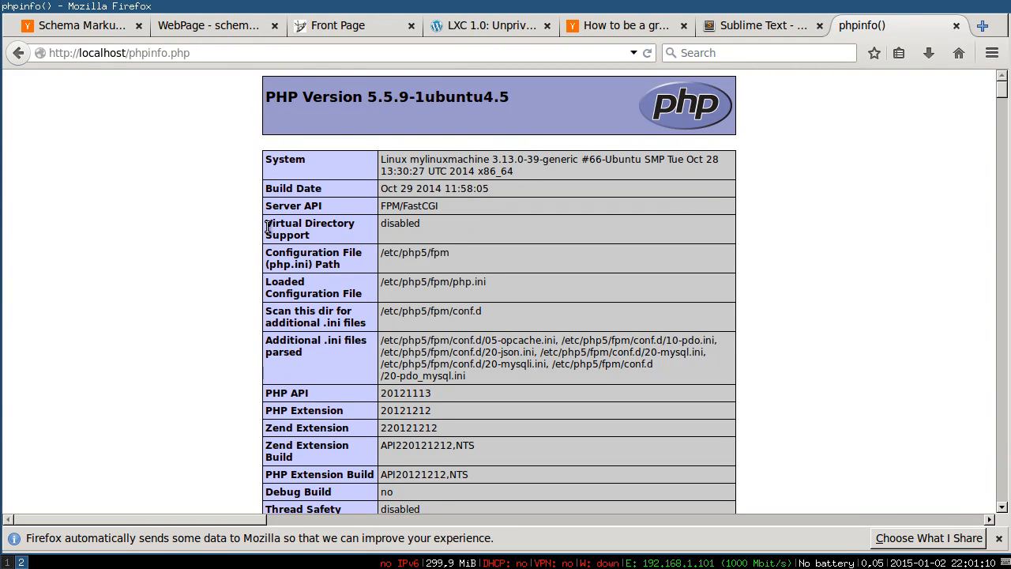
{"action": "scroll", "scroll_direction": "down", "scroll_amount": 3}
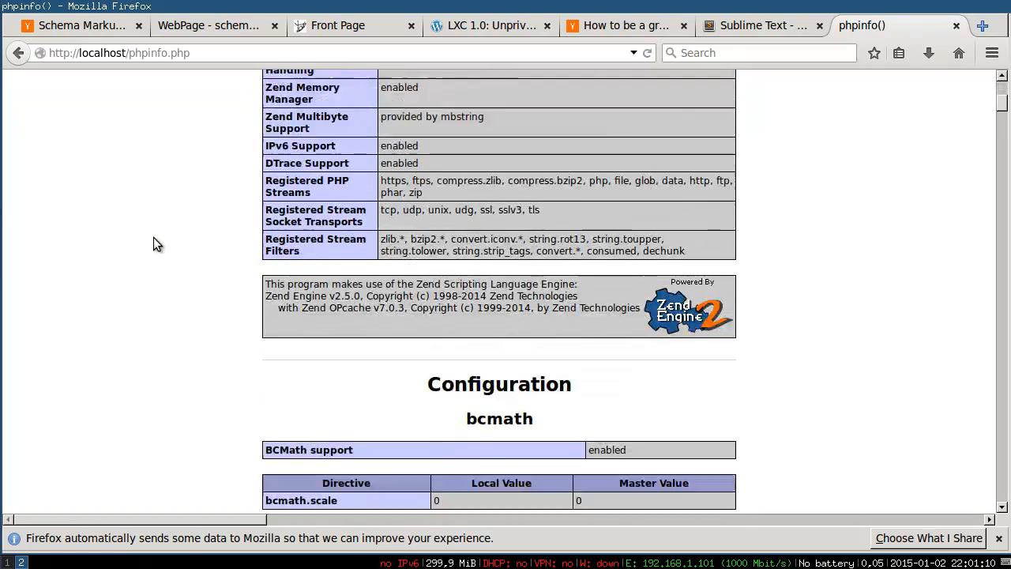
{"action": "scroll", "scroll_direction": "down", "scroll_amount": 3}
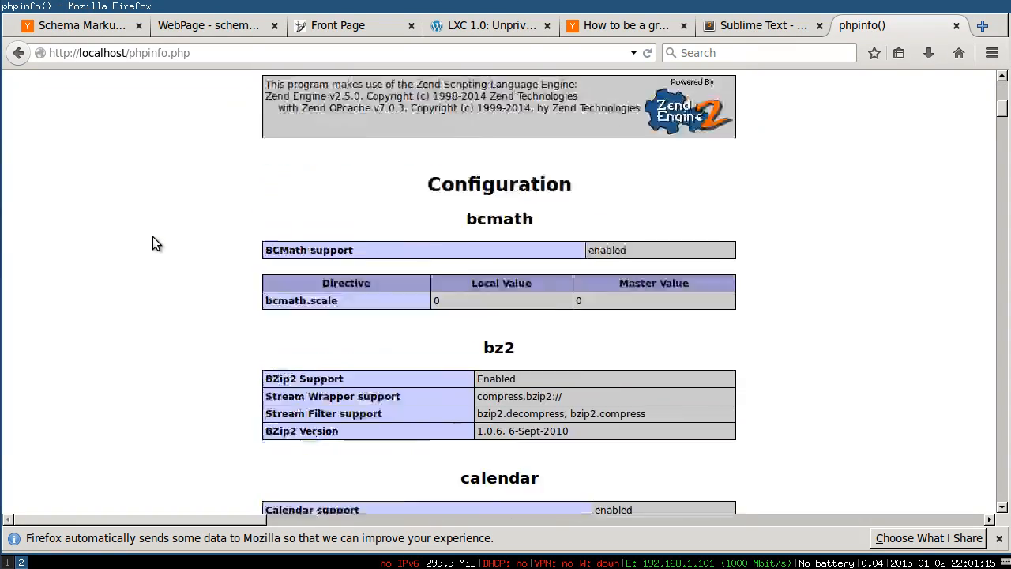
{"action": "scroll", "scroll_direction": "up", "scroll_amount": 3}
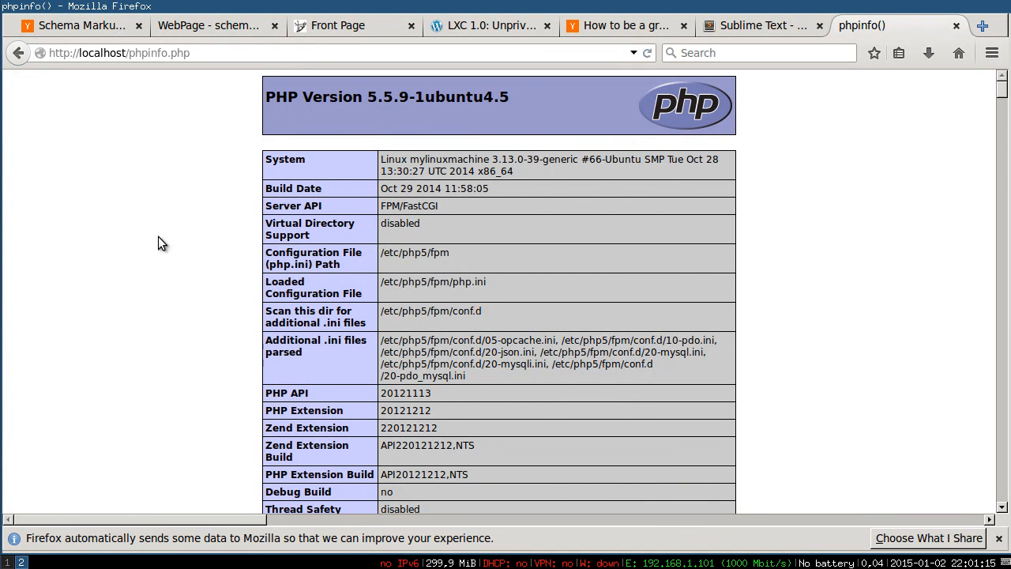
{"action": "mouse_move", "coordinate": [737, 219]}
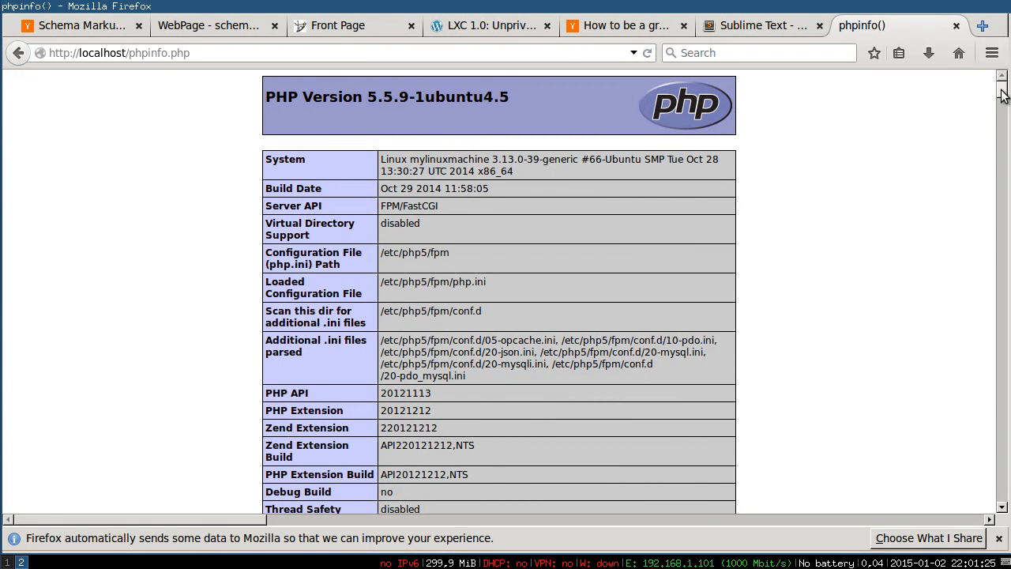
{"action": "scroll", "scroll_direction": "down", "scroll_amount": 3}
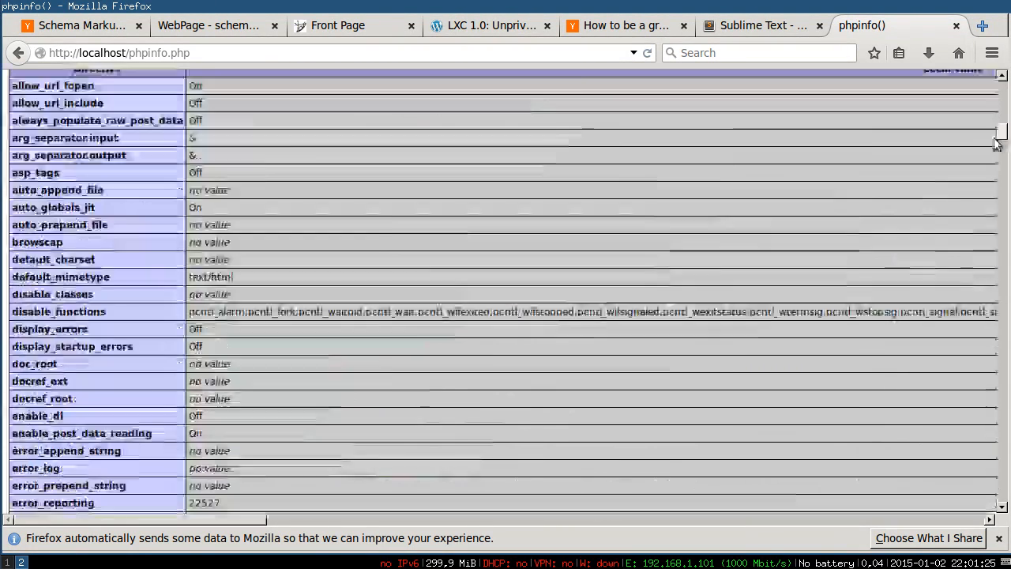
{"action": "scroll", "scroll_direction": "down", "scroll_amount": 3}
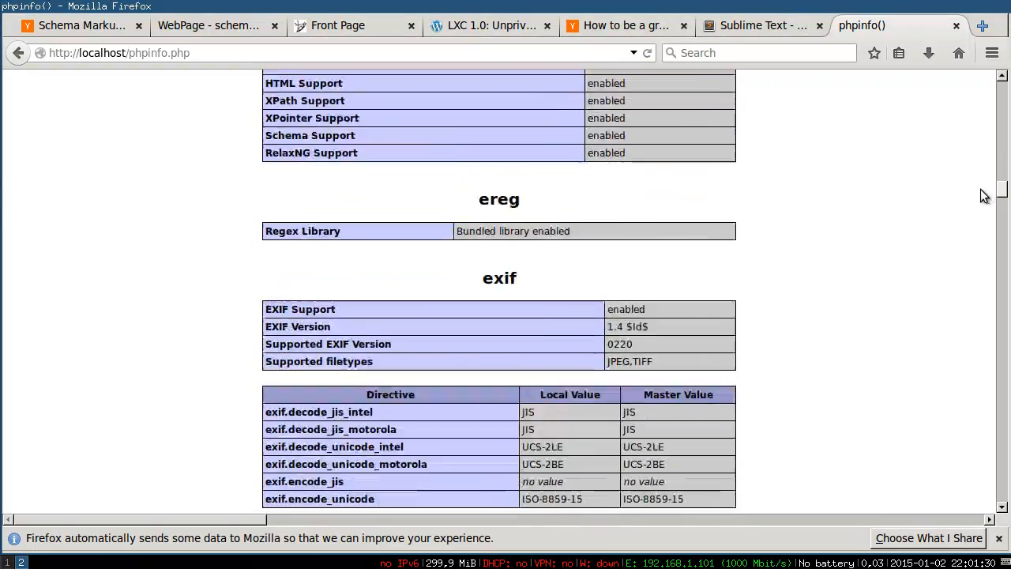
{"action": "scroll", "scroll_direction": "down", "scroll_amount": 3}
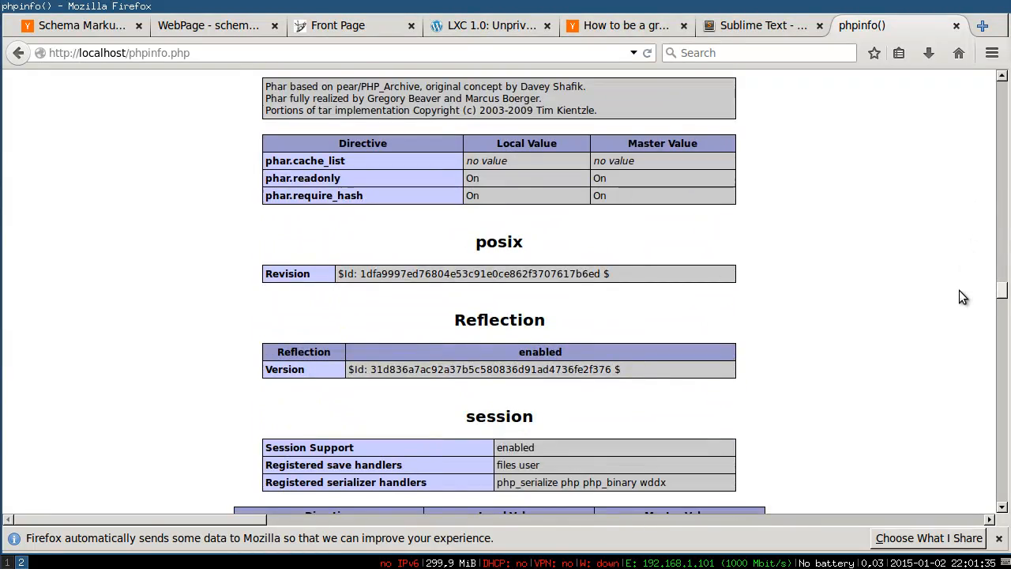
{"action": "scroll", "scroll_direction": "down", "scroll_amount": 3}
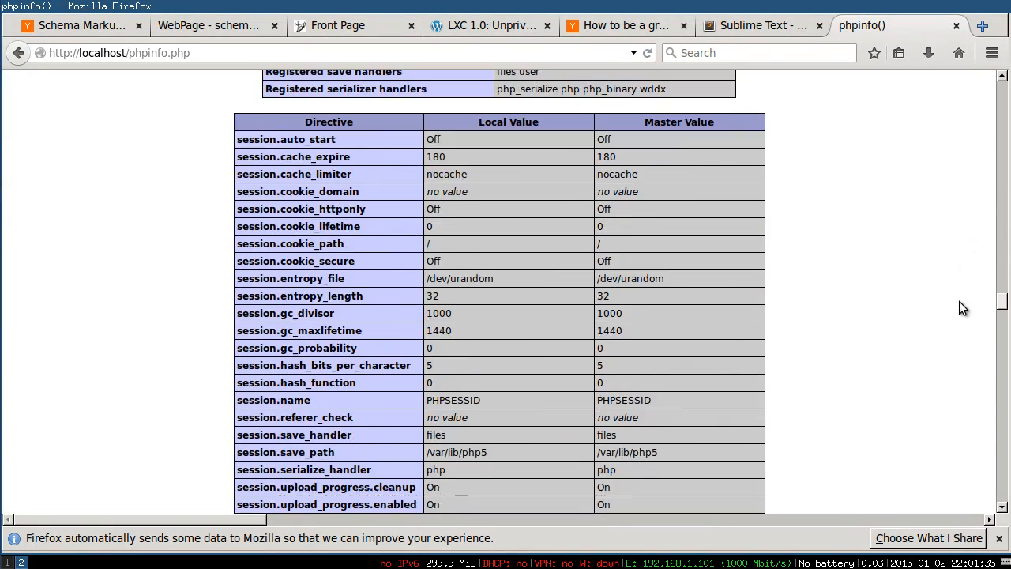
{"action": "scroll", "scroll_direction": "down", "scroll_amount": 3}
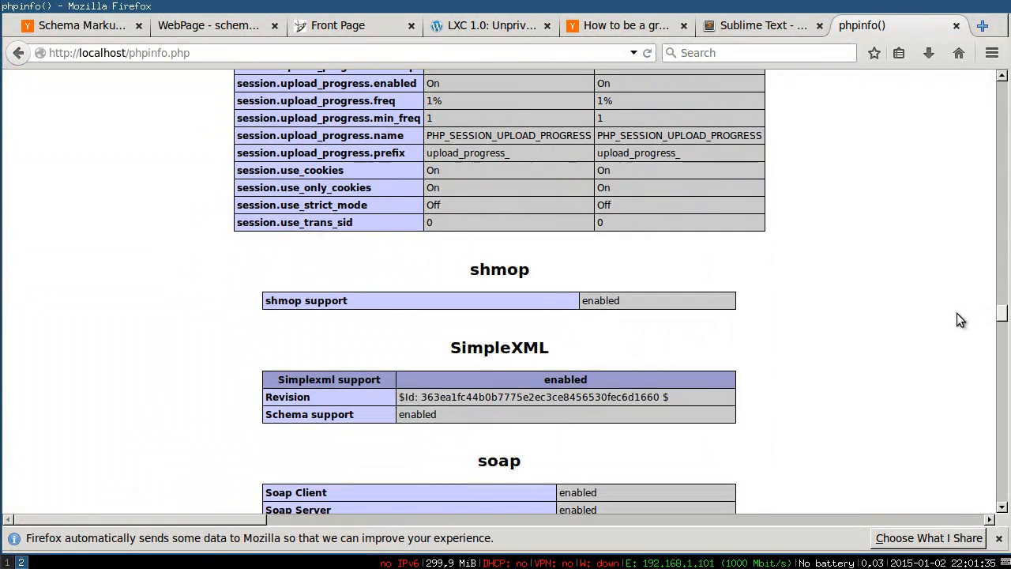
{"action": "scroll", "scroll_direction": "down", "scroll_amount": 3}
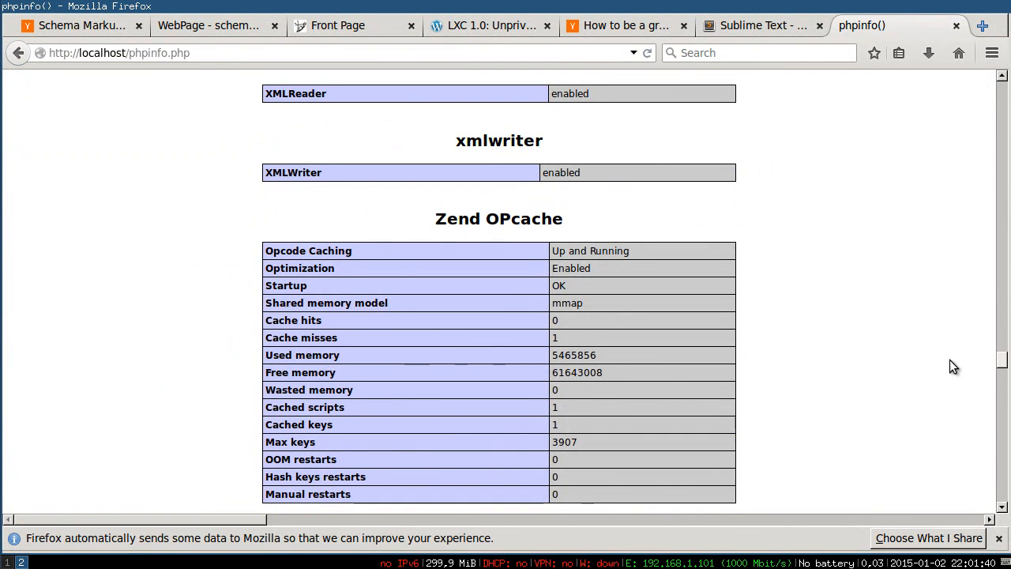
{"action": "scroll", "scroll_direction": "down", "scroll_amount": 3}
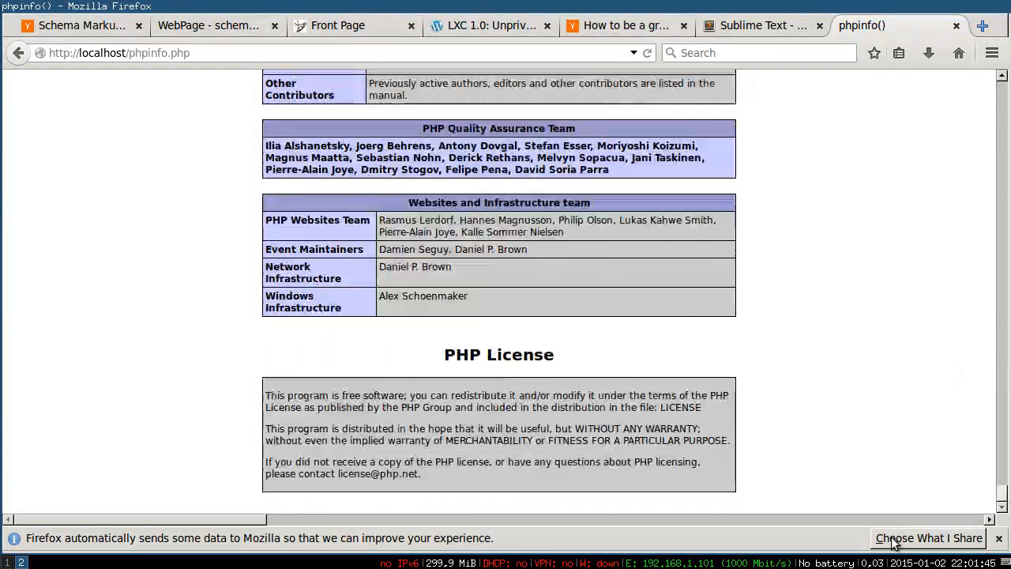
{"action": "scroll", "scroll_direction": "up", "scroll_amount": 3}
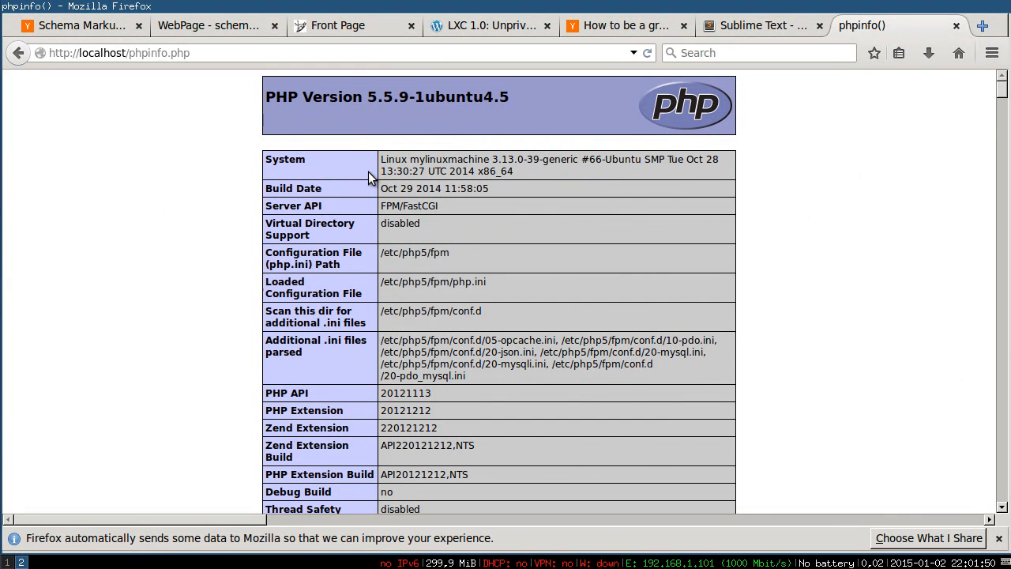
{"action": "mouse_move", "coordinate": [110, 377]}
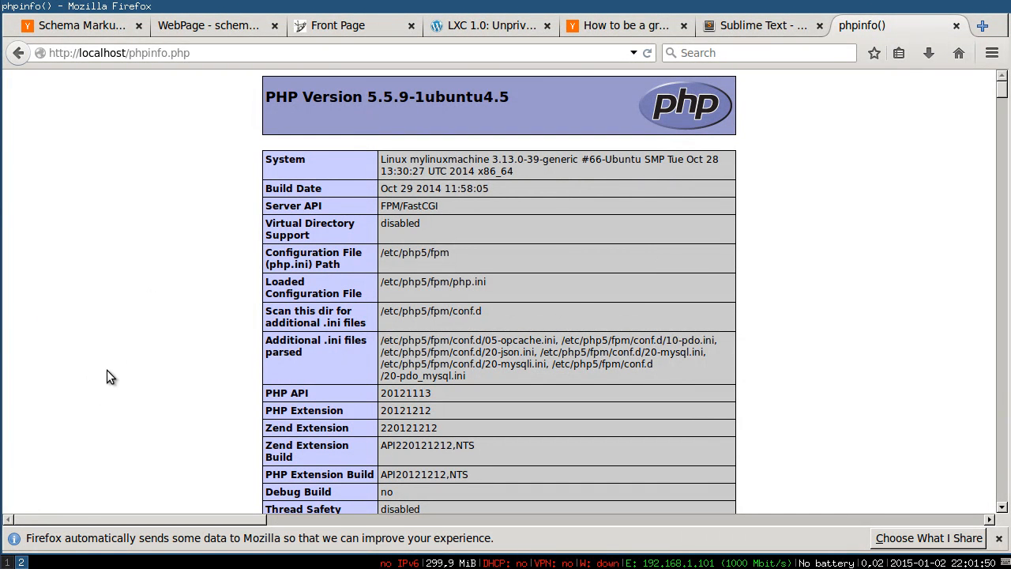